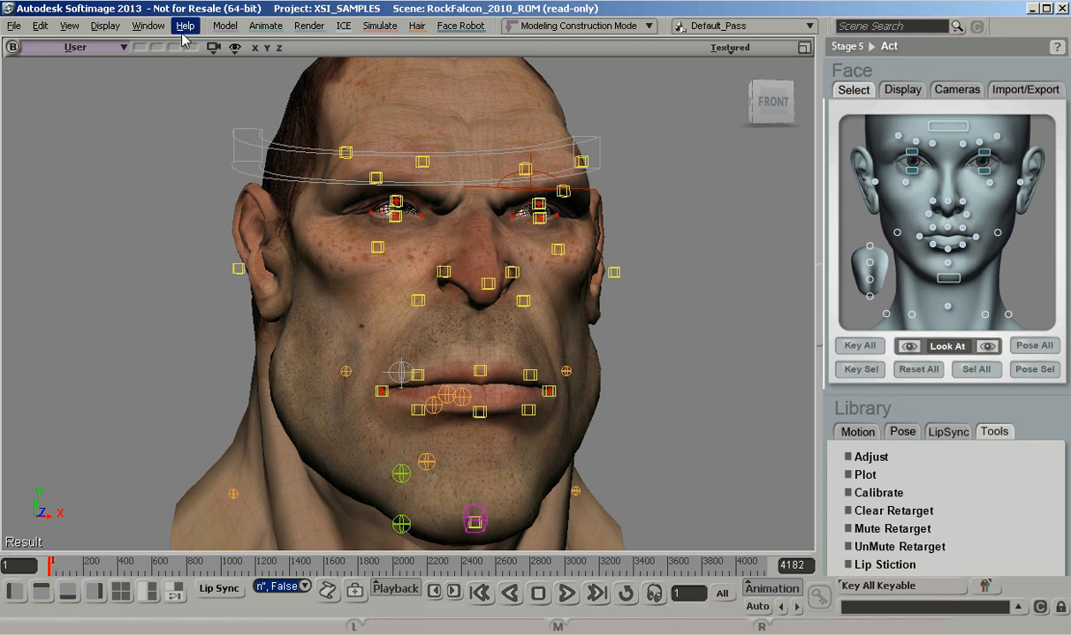
# Step: Bring up the Customer Involvement Program participation dialog from the Help menu
pyautogui.click(184, 25)
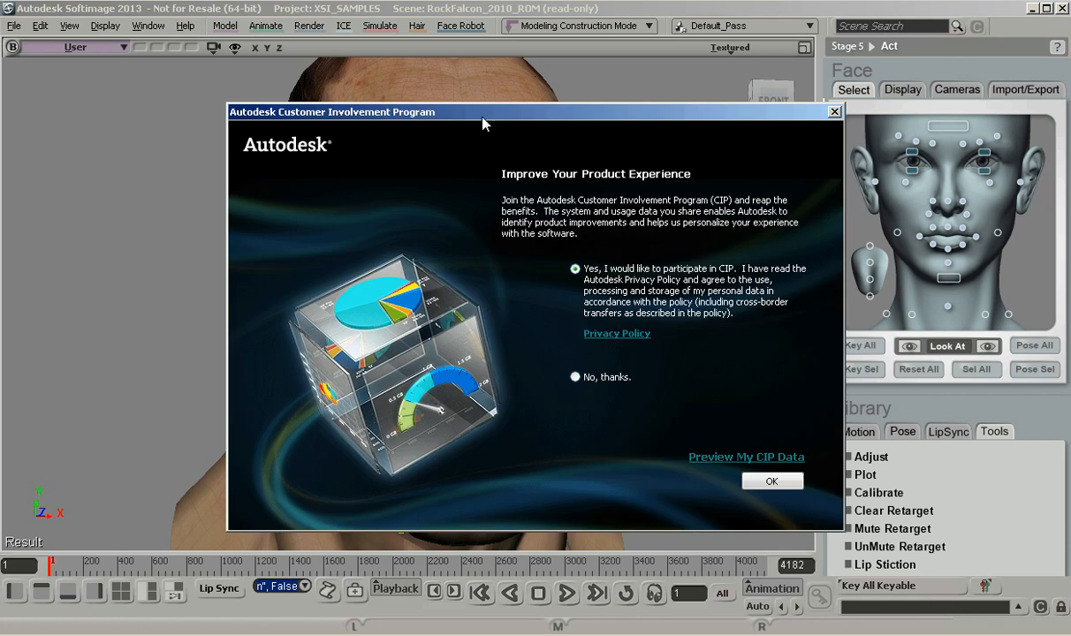
pyautogui.moveTo(581, 281)
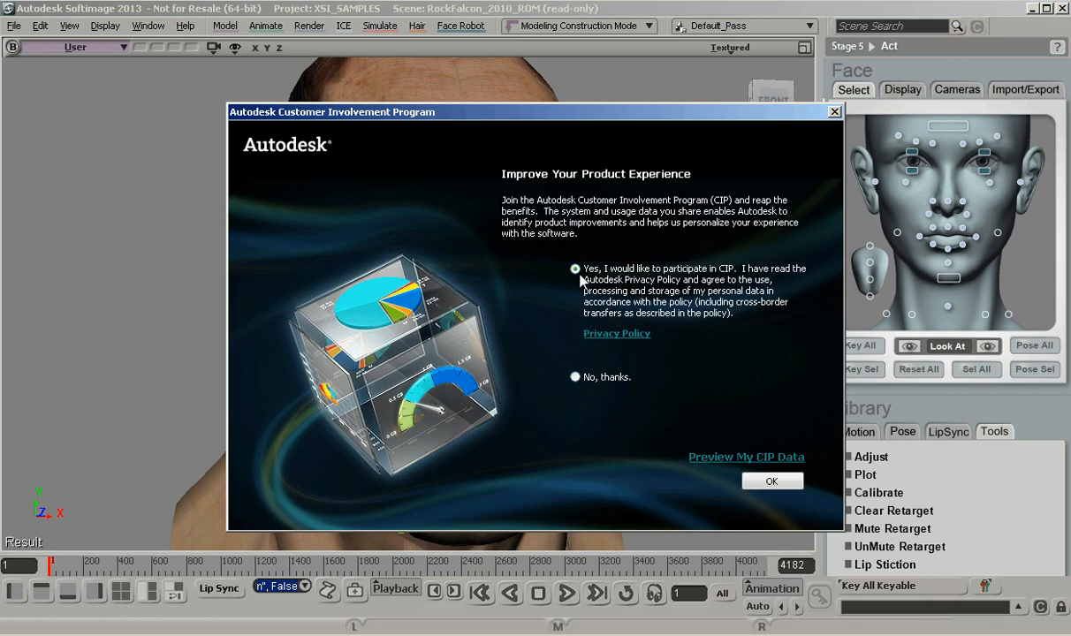
pyautogui.moveTo(569, 279)
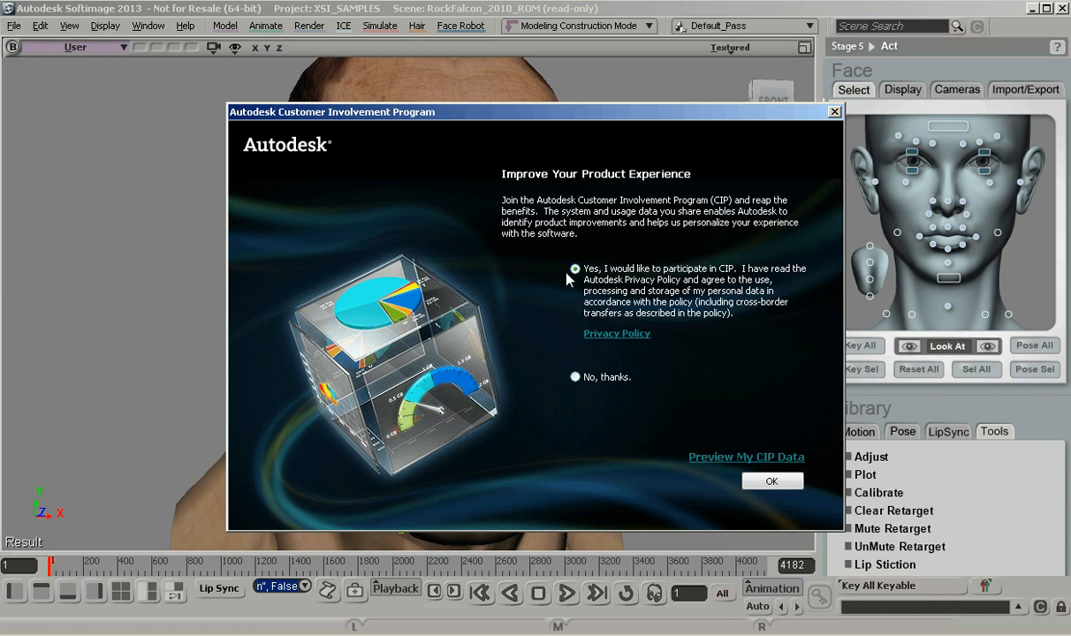
pyautogui.moveTo(580, 268)
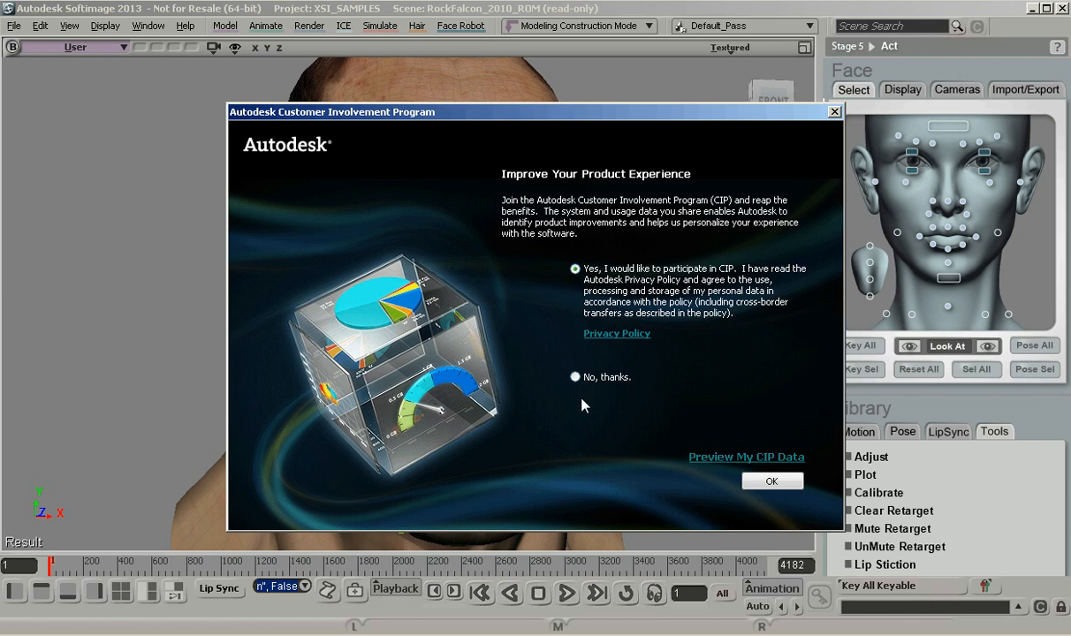
pyautogui.moveTo(640, 444)
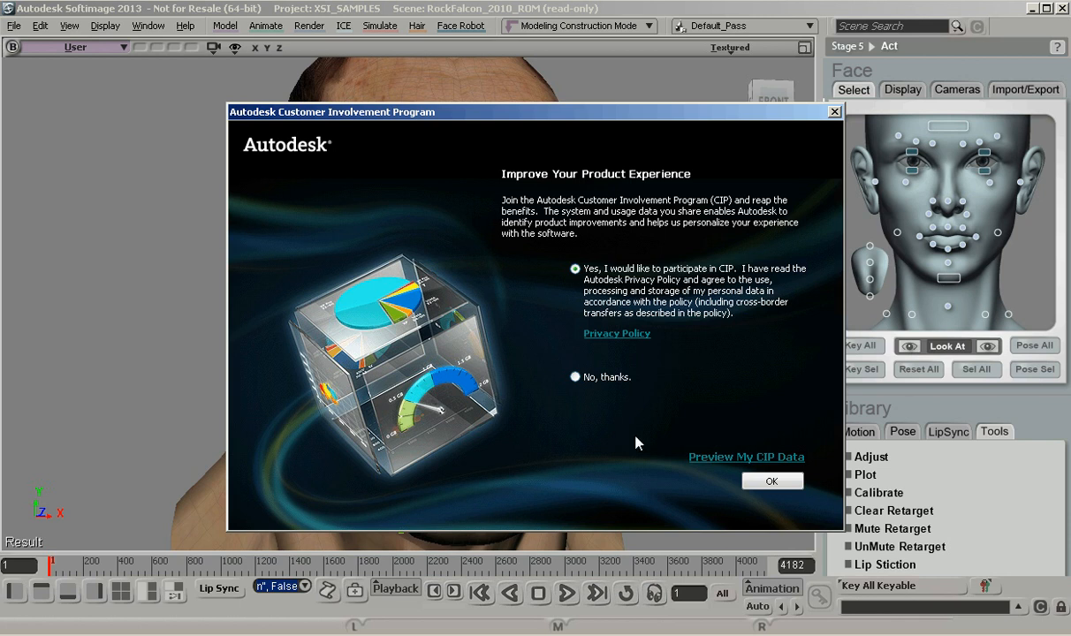
pyautogui.moveTo(718, 308)
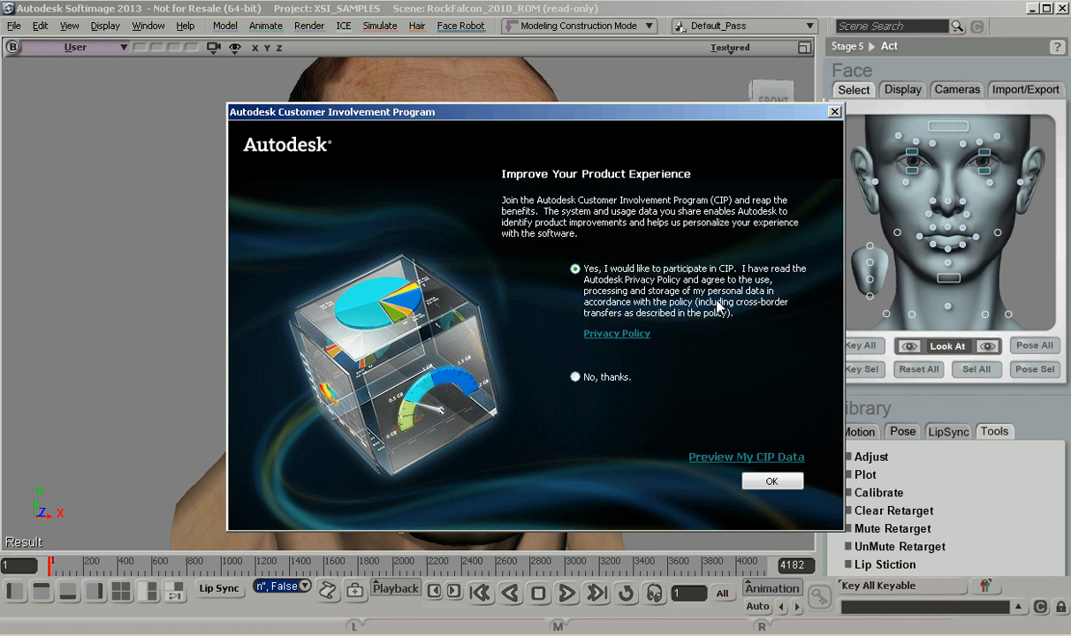
pyautogui.moveTo(658, 293)
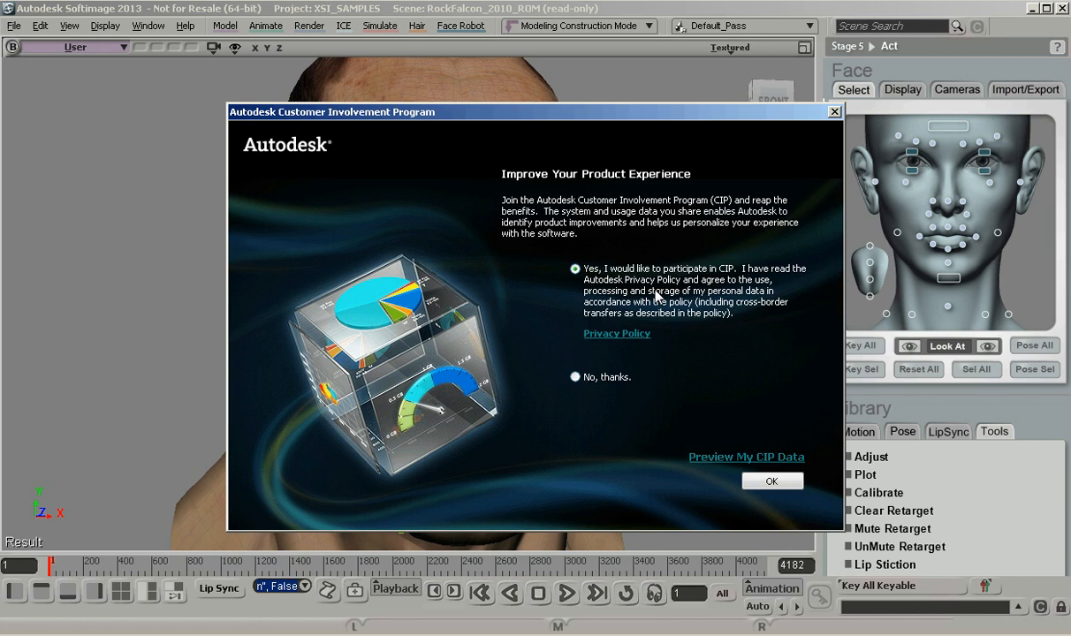
pyautogui.moveTo(644, 254)
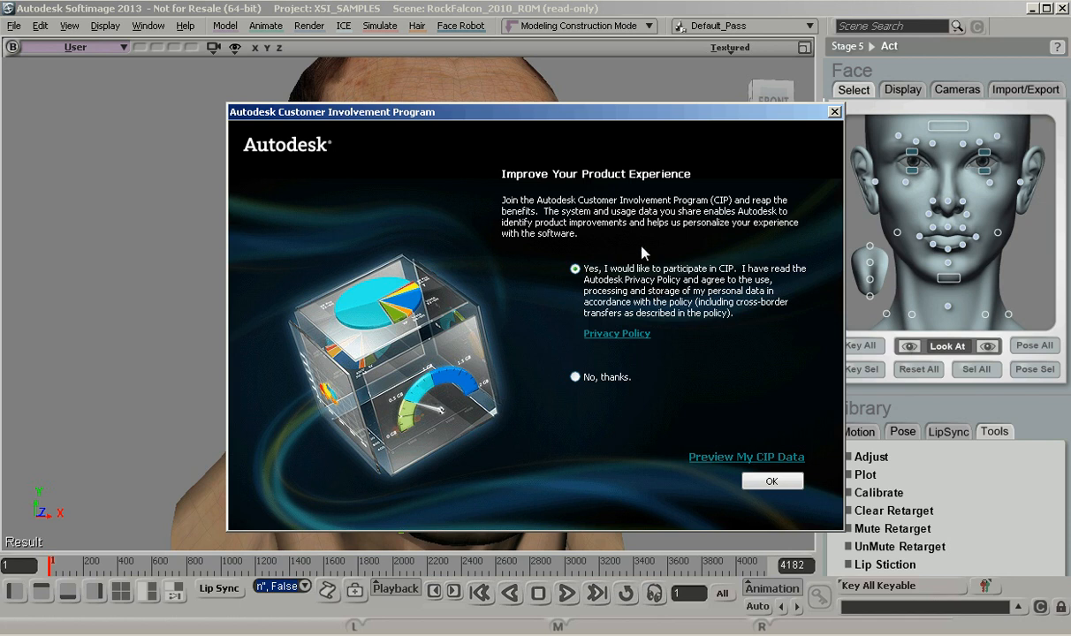
pyautogui.moveTo(523, 542)
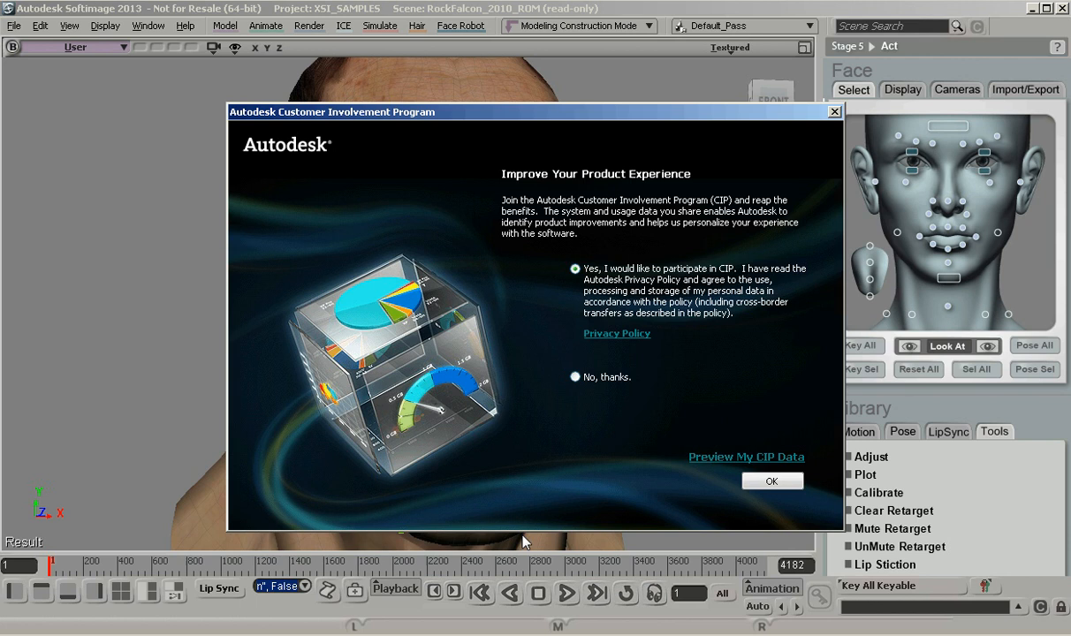
pyautogui.moveTo(730, 463)
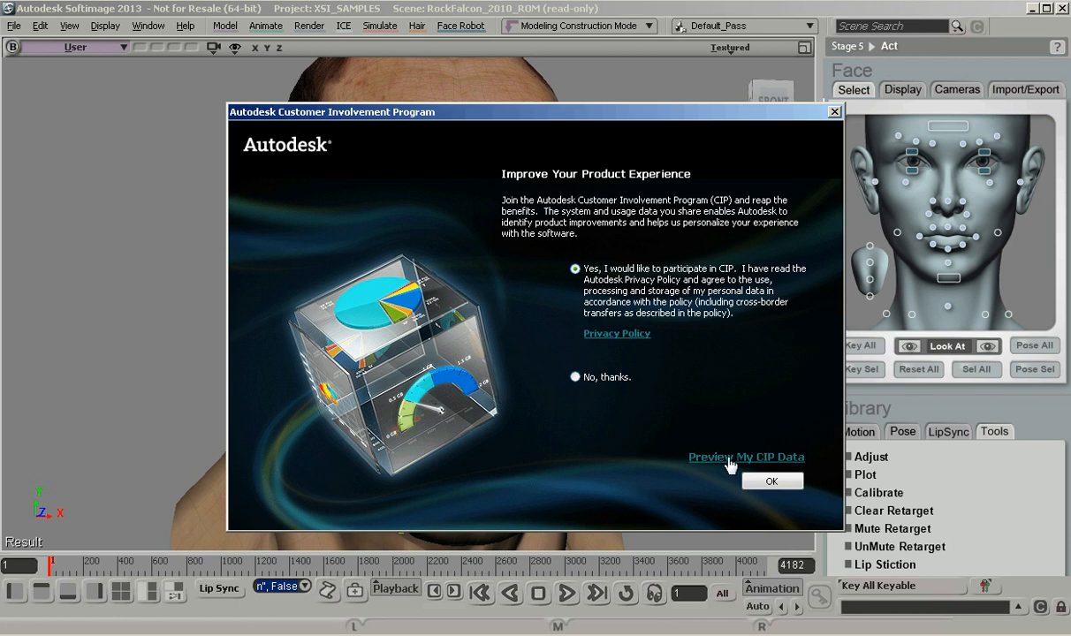
# Step: Preview this system's CIP data and scroll through the System Memory and Screen Resolution comparisons
pyautogui.click(746, 456)
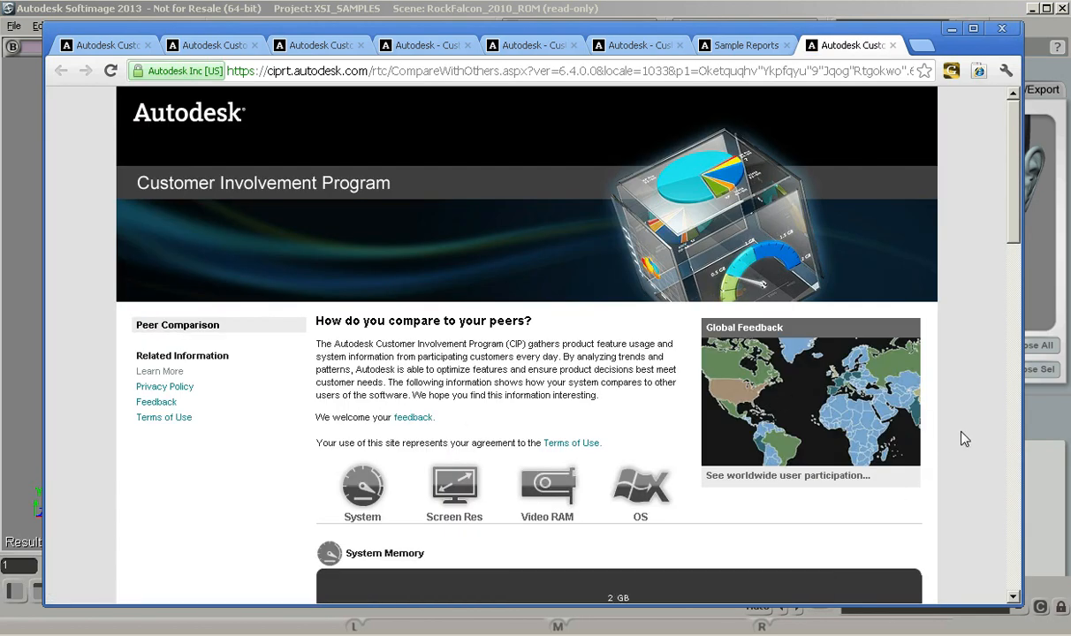
pyautogui.scroll(-3)
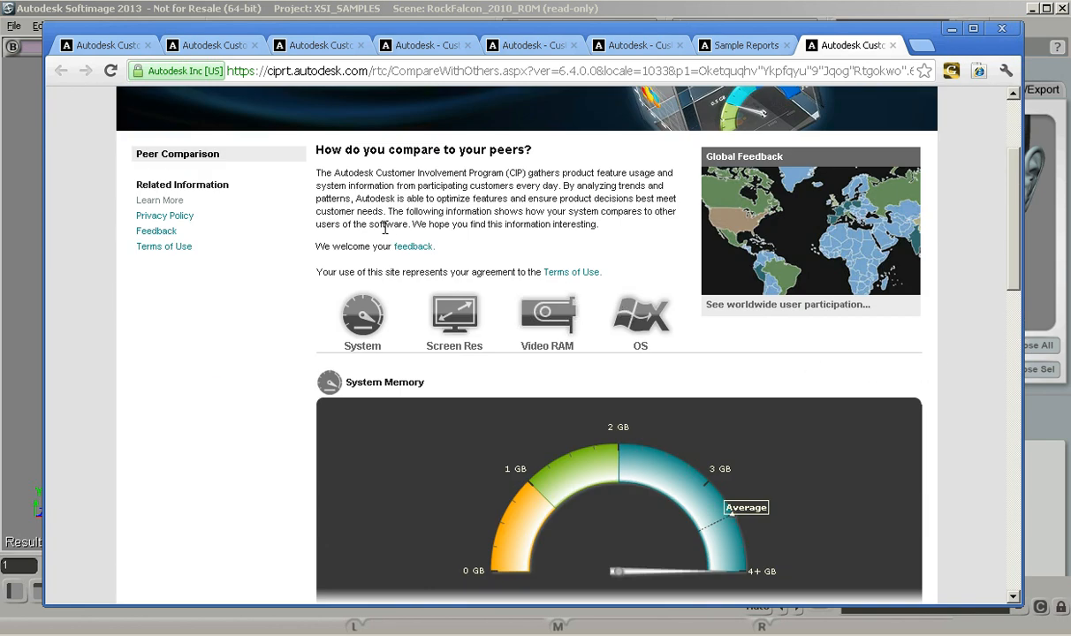
pyautogui.moveTo(675, 375)
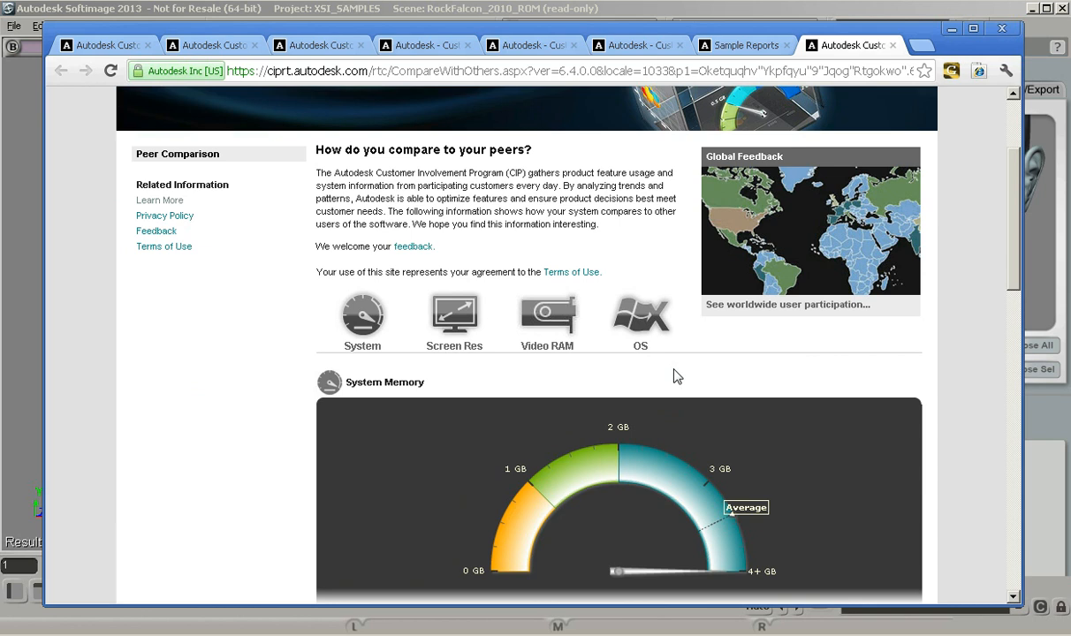
pyautogui.moveTo(927, 437)
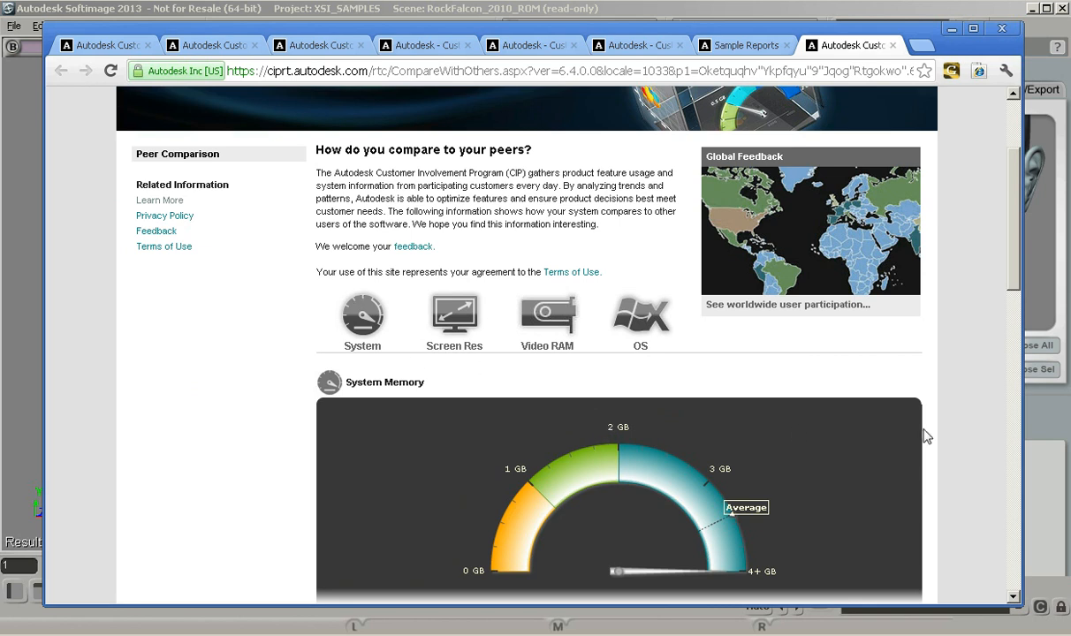
pyautogui.scroll(-3)
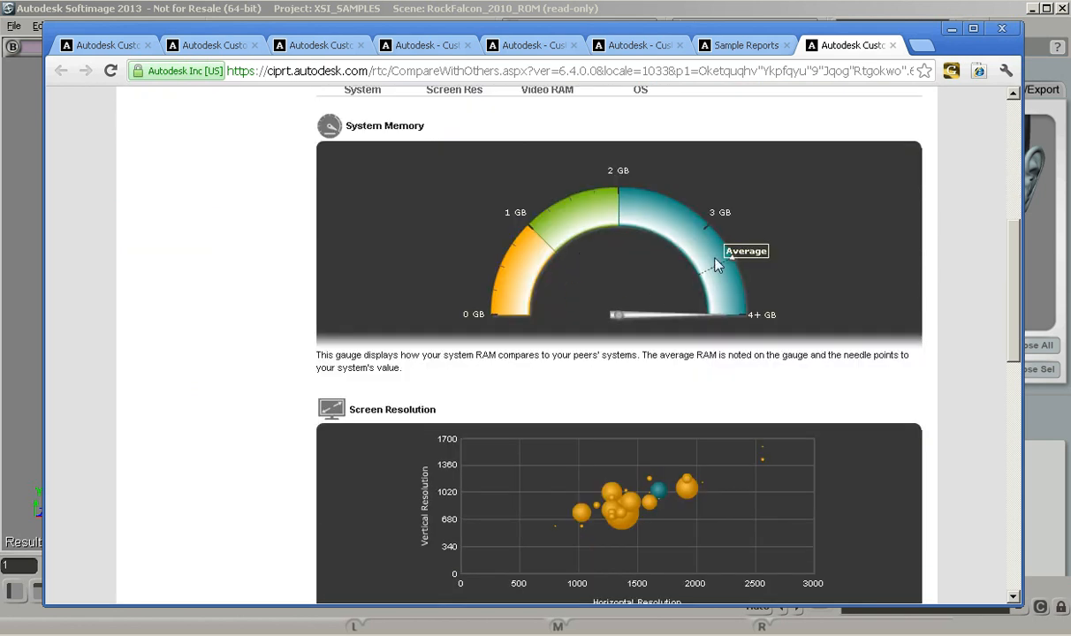
pyautogui.scroll(-3)
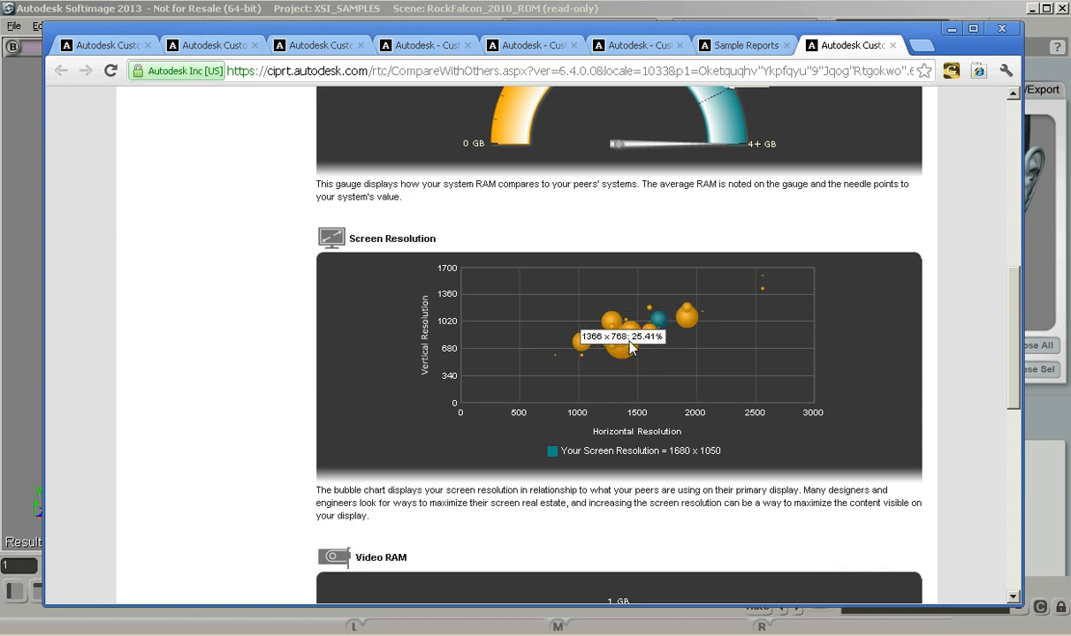
pyautogui.moveTo(618, 339)
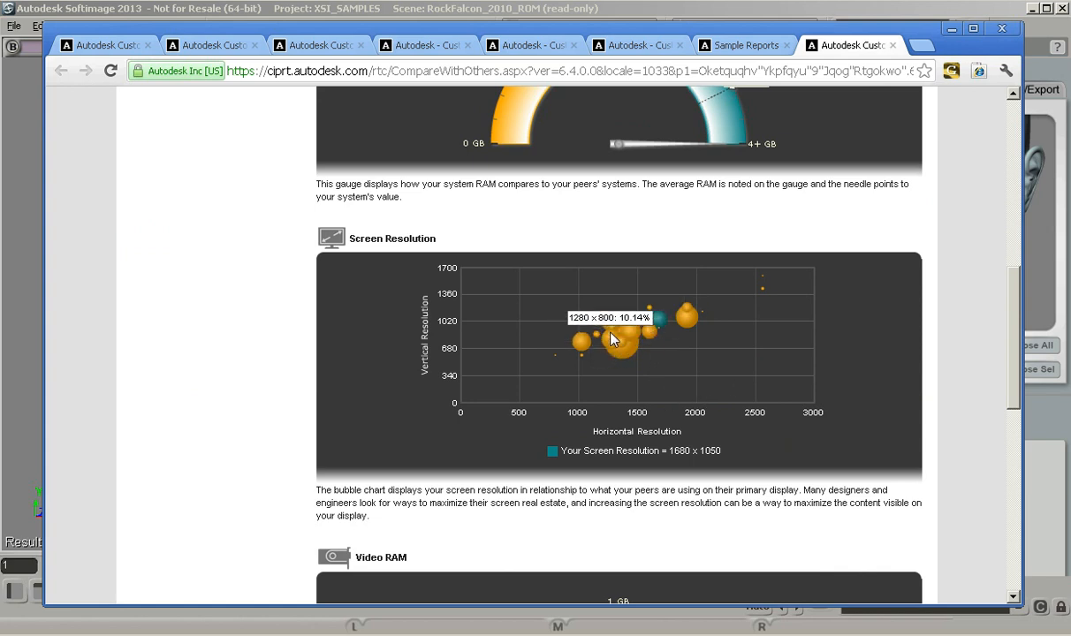
pyautogui.moveTo(680, 343)
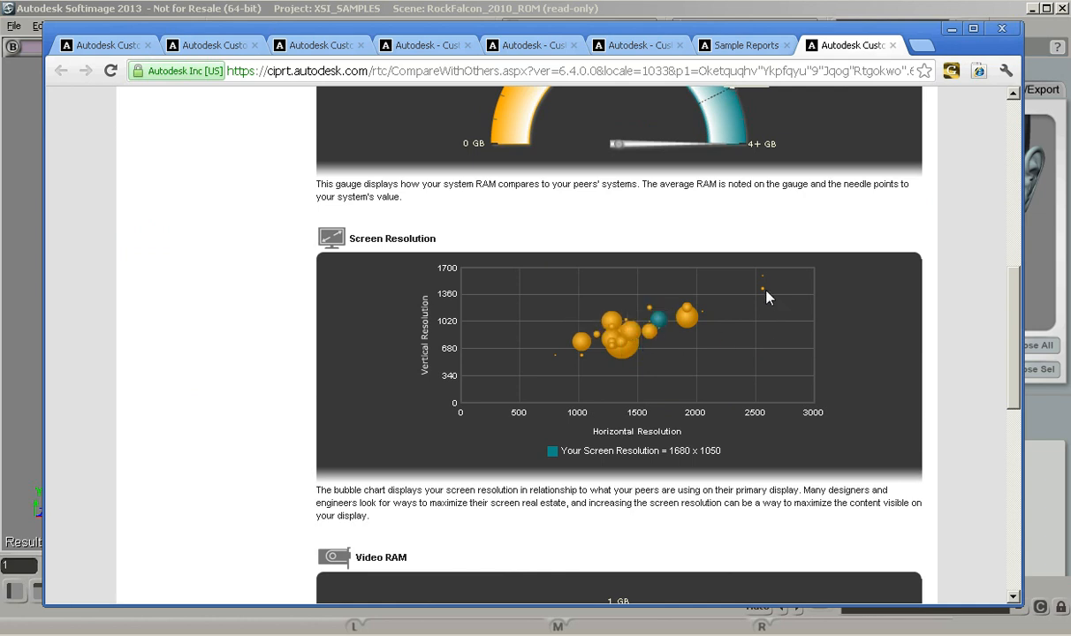
pyautogui.moveTo(764, 290)
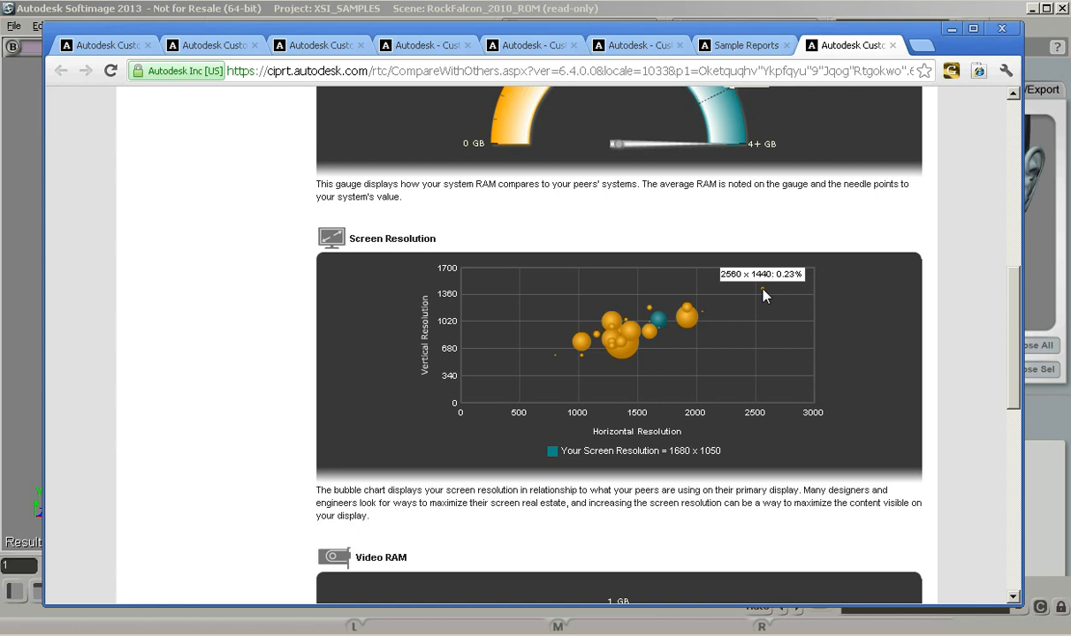
pyautogui.moveTo(768, 283)
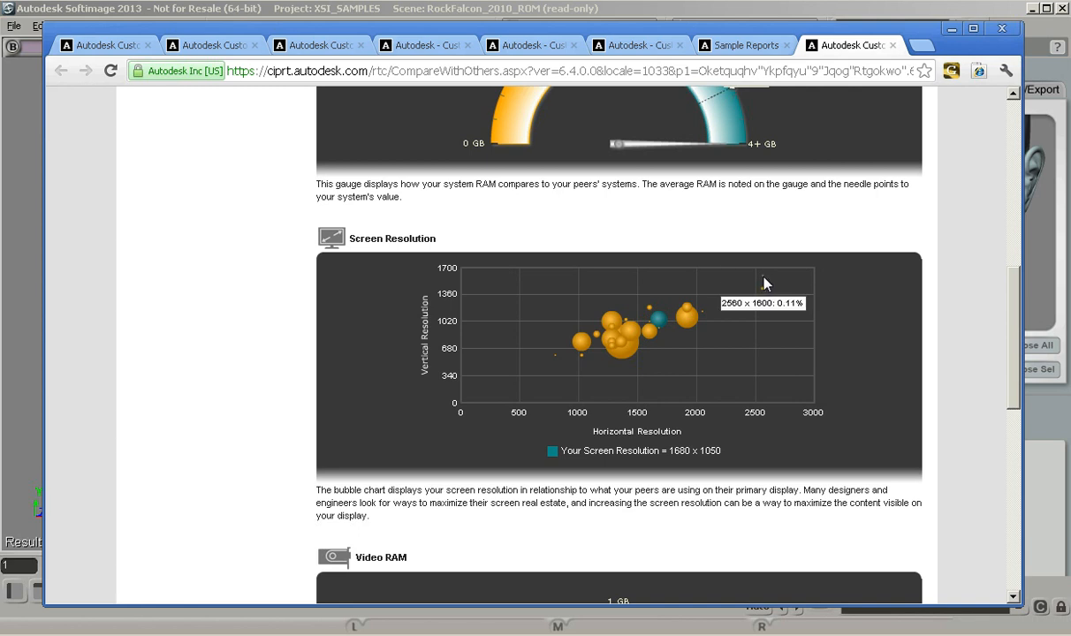
pyautogui.moveTo(557, 363)
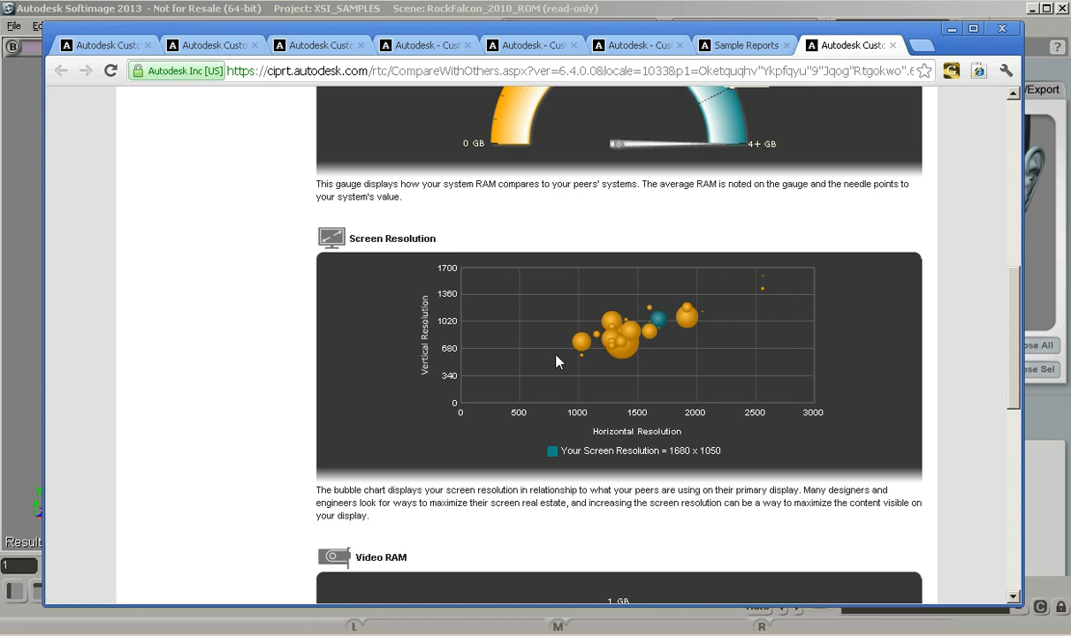
pyautogui.scroll(-3)
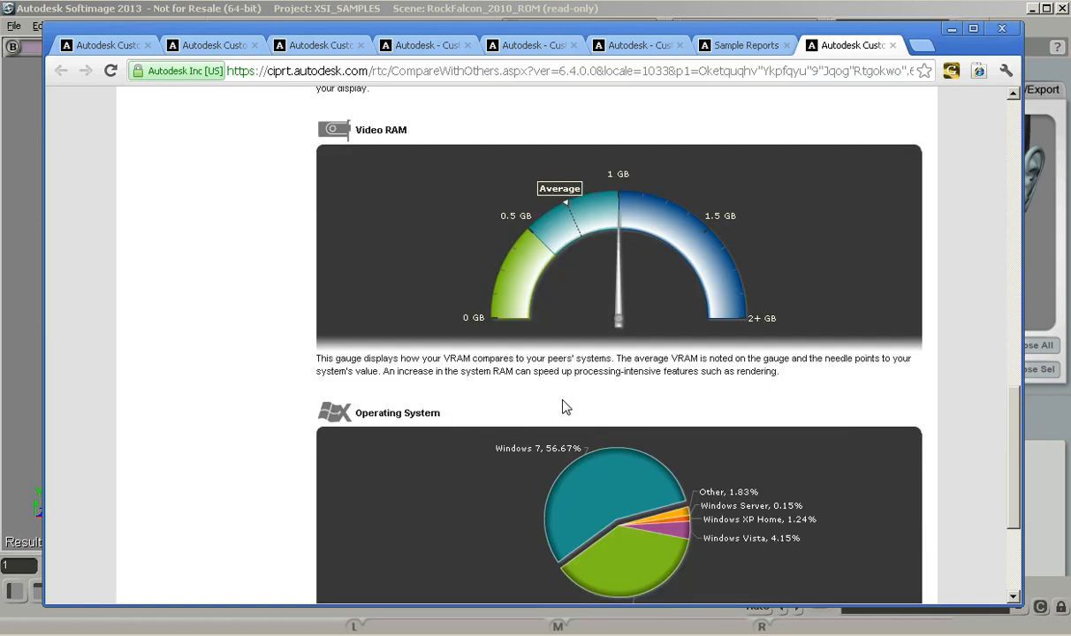
pyautogui.moveTo(548, 323)
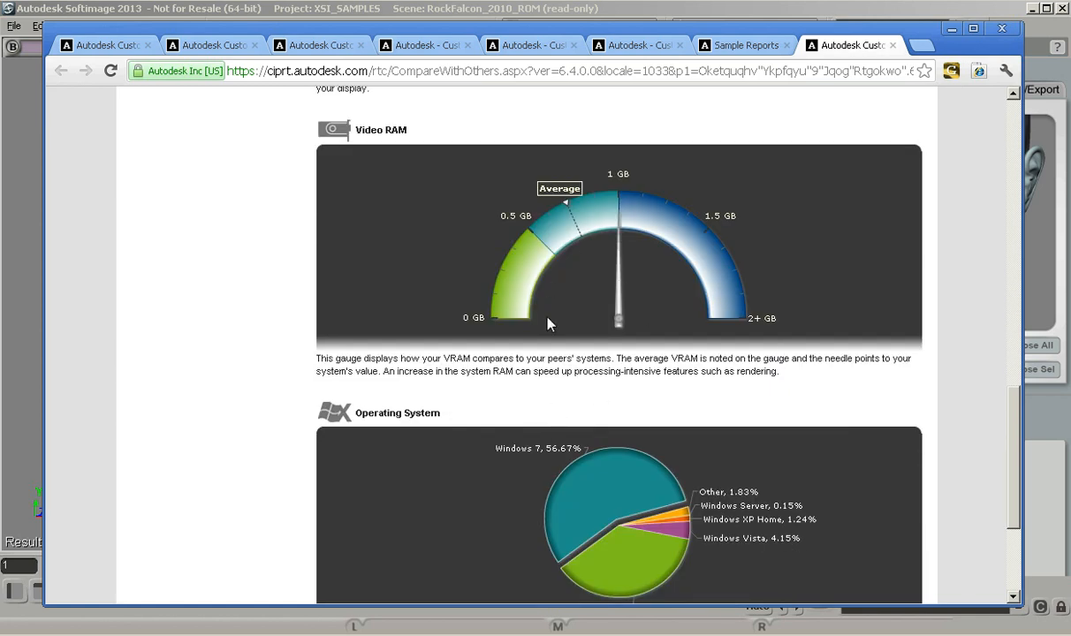
pyautogui.scroll(-3)
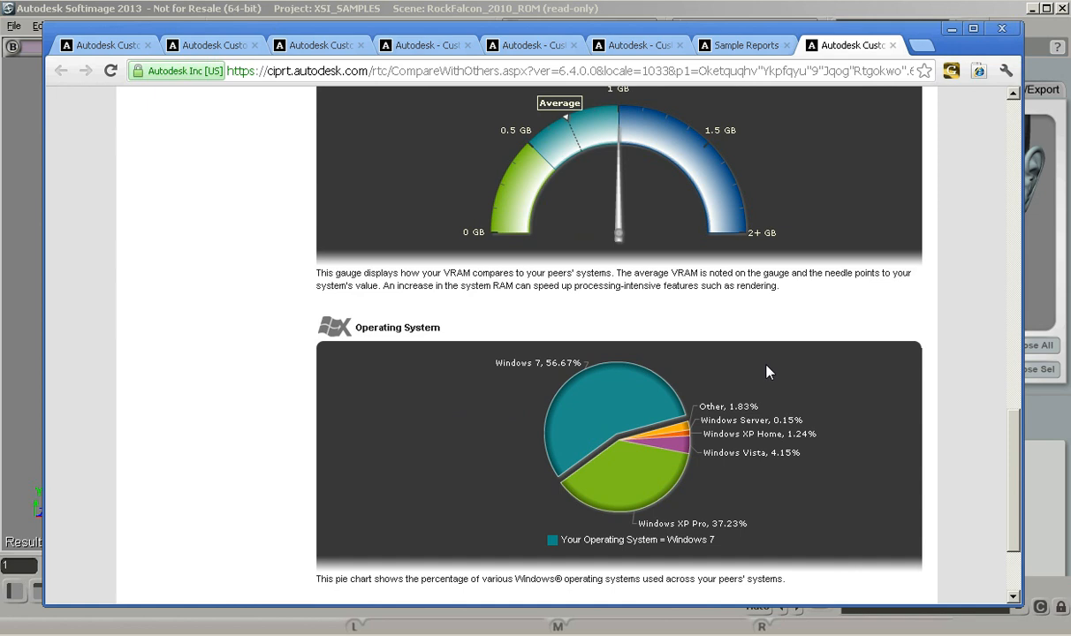
pyautogui.moveTo(732, 355)
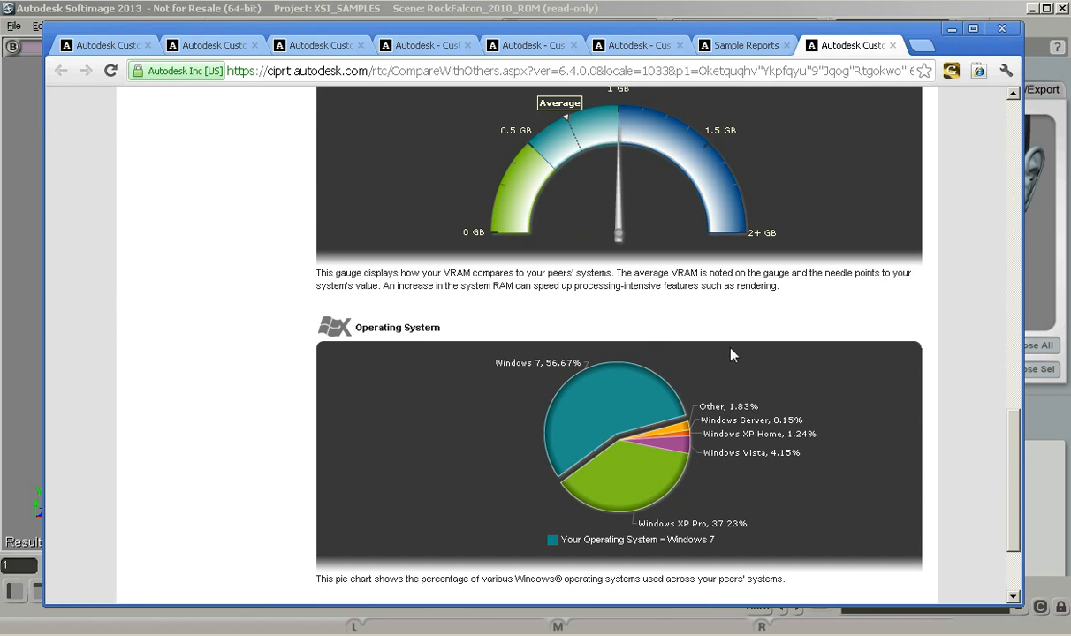
pyautogui.moveTo(509, 386)
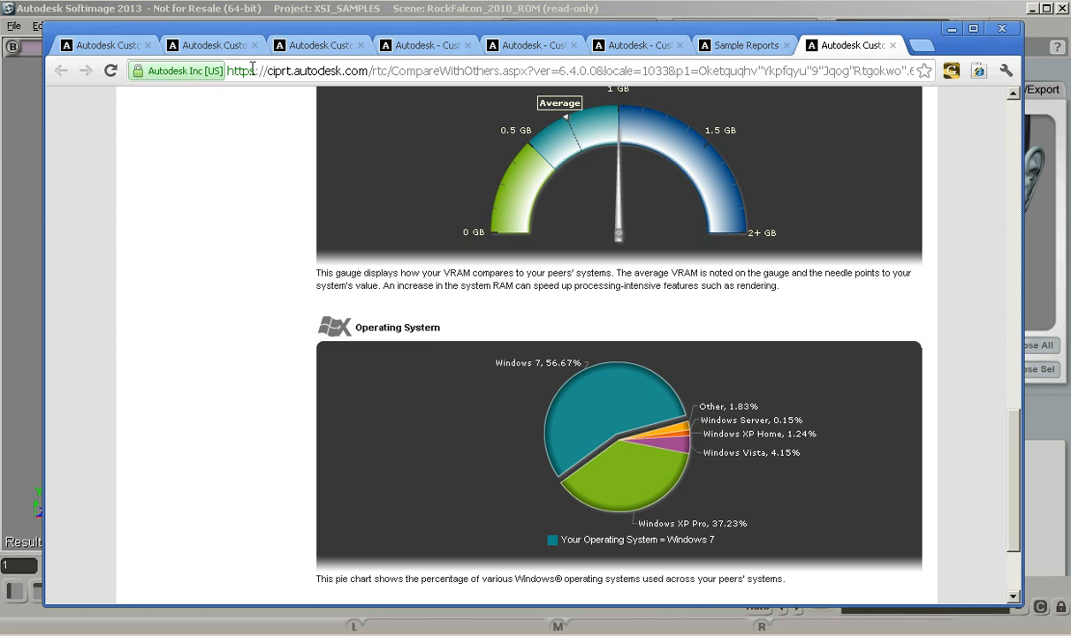
pyautogui.scroll(-3)
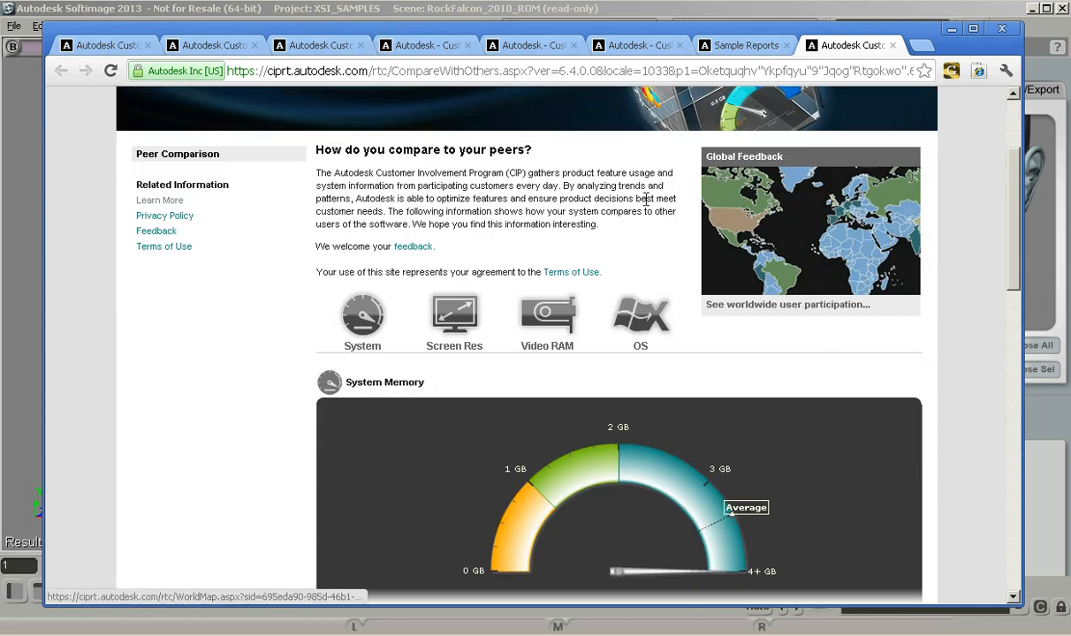
# Step: View the worldwide participation map, then follow Learn More to the program overview page
pyautogui.click(318, 46)
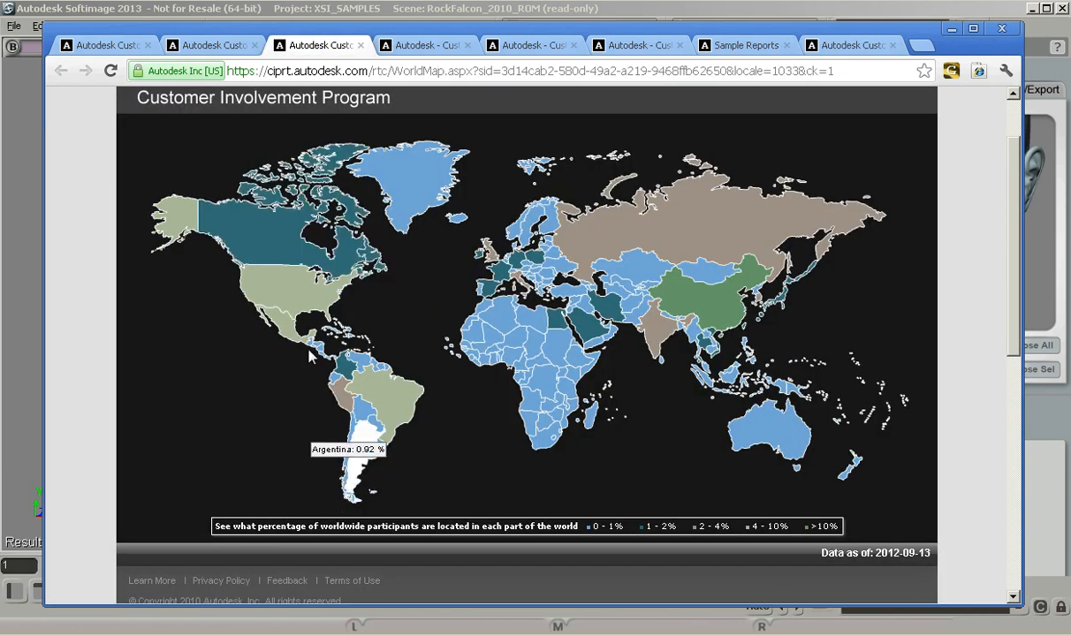
pyautogui.moveTo(297, 297)
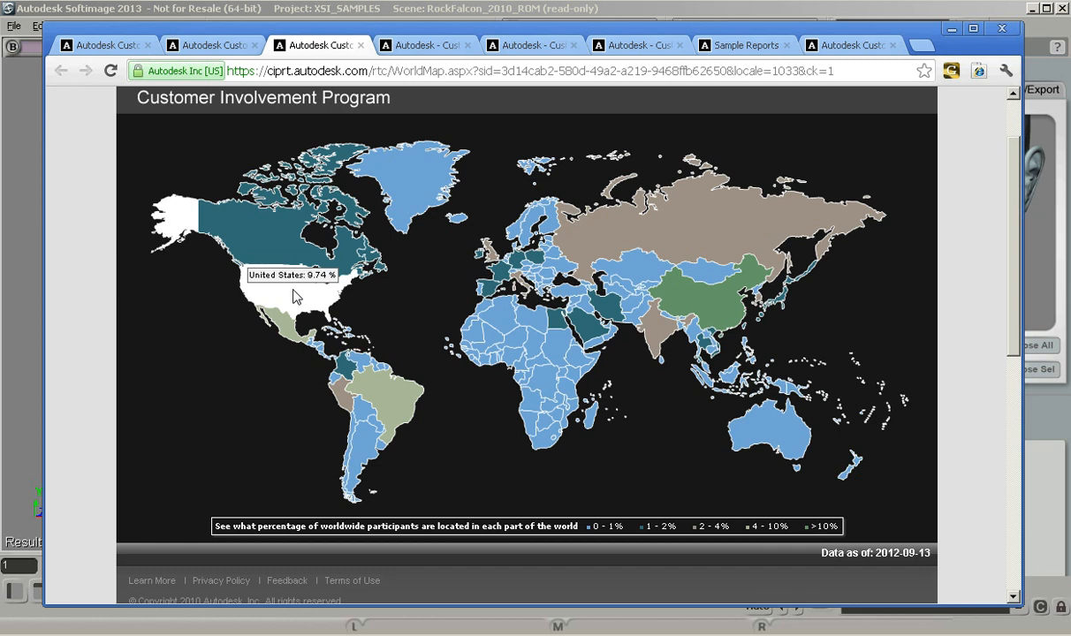
pyautogui.moveTo(580, 327)
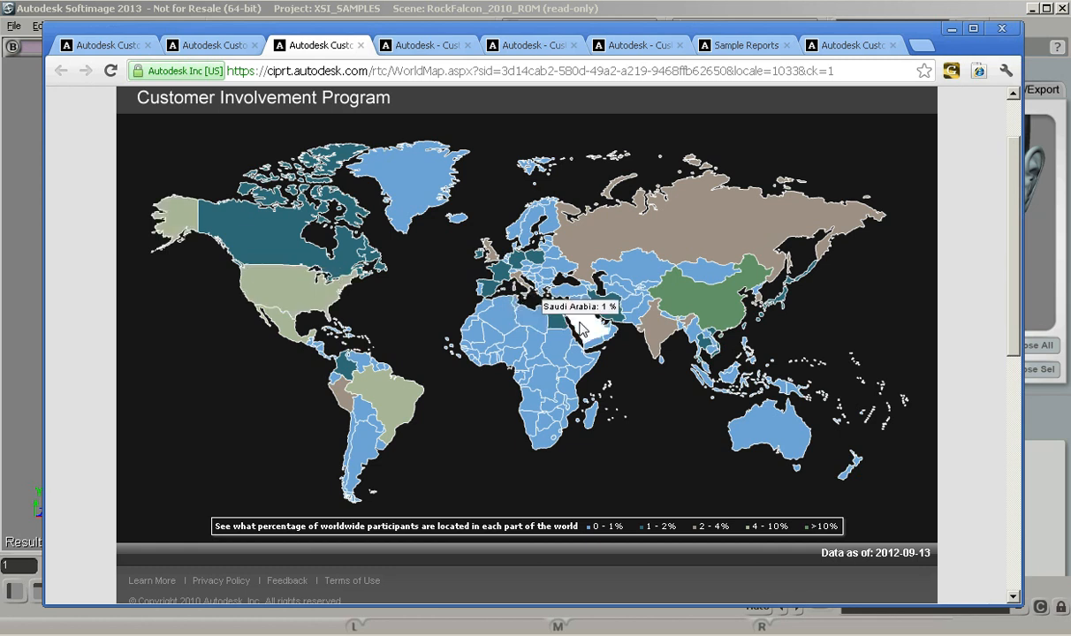
pyautogui.moveTo(645, 307)
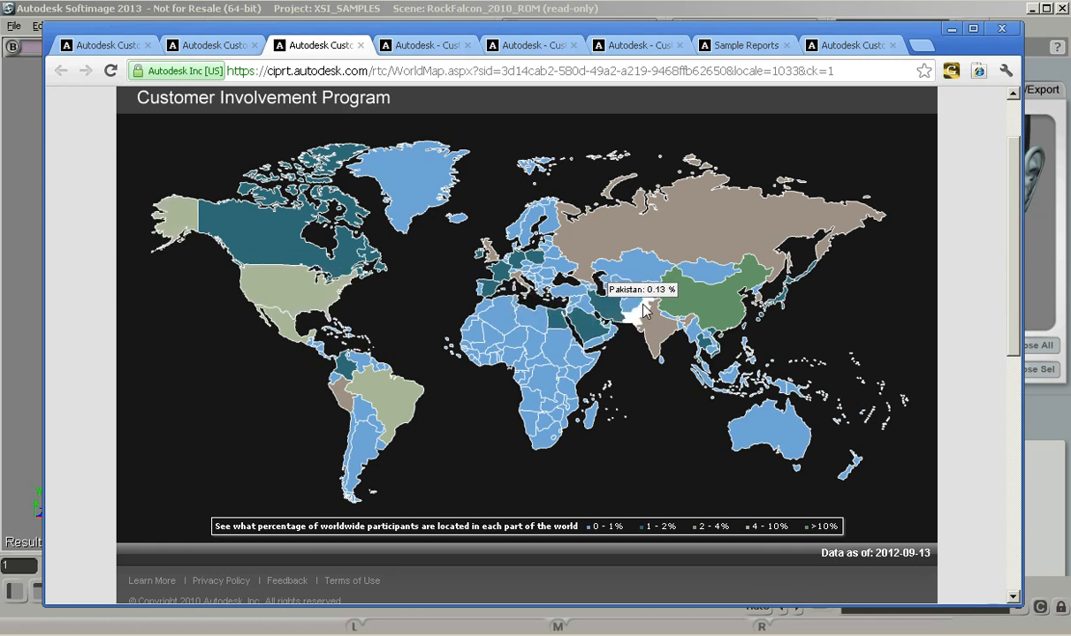
pyautogui.moveTo(710, 314)
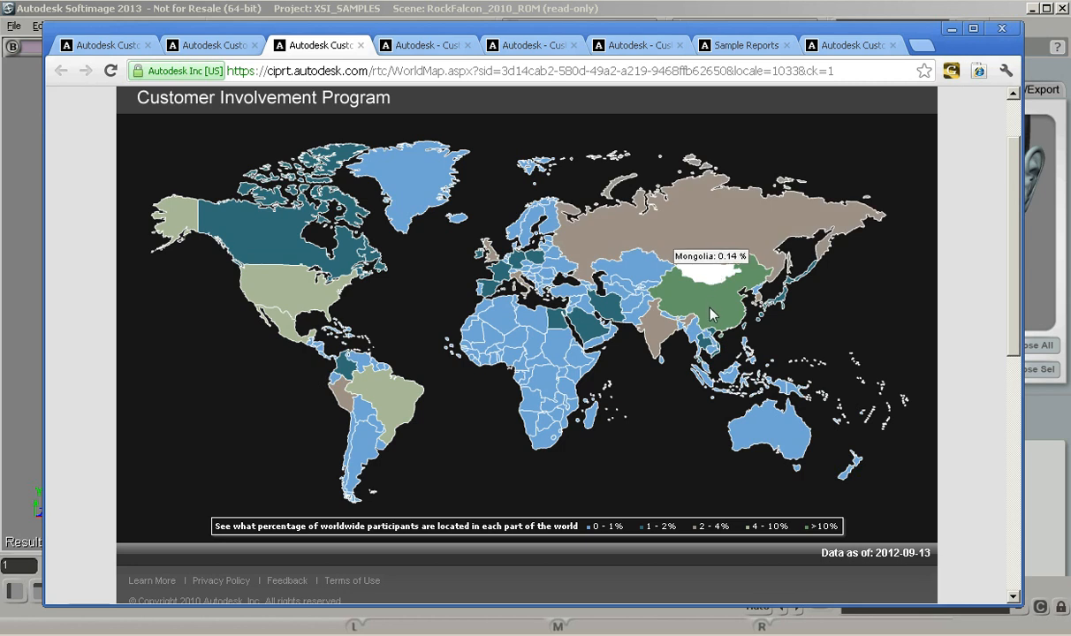
pyautogui.moveTo(407, 88)
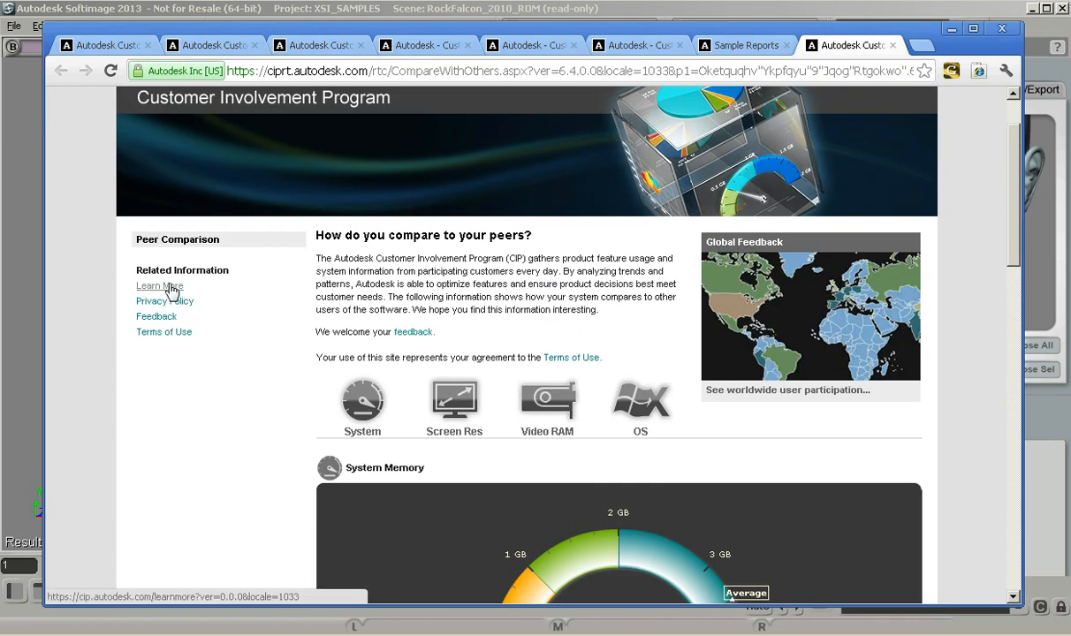
pyautogui.click(159, 286)
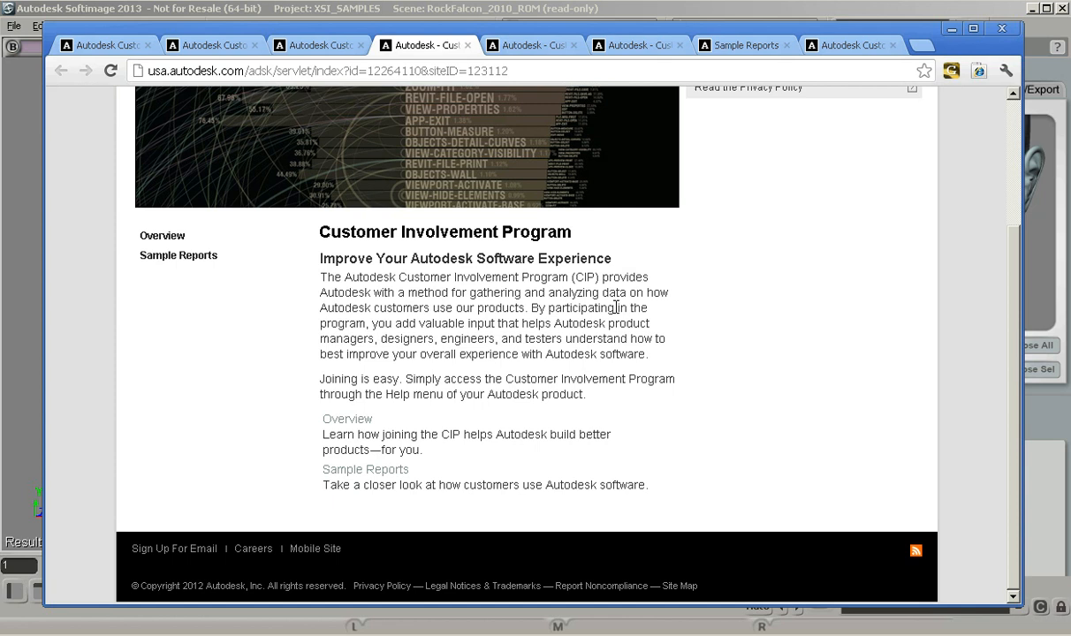
# Step: Read through the Overview page, then switch to the Sample Reports page
pyautogui.click(318, 46)
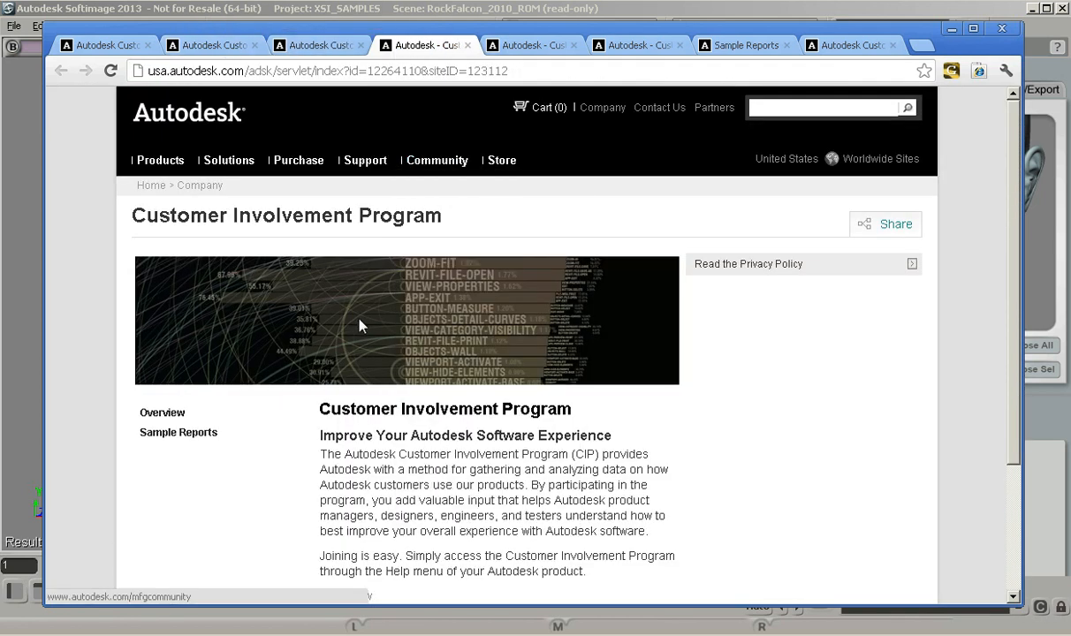
pyautogui.scroll(-3)
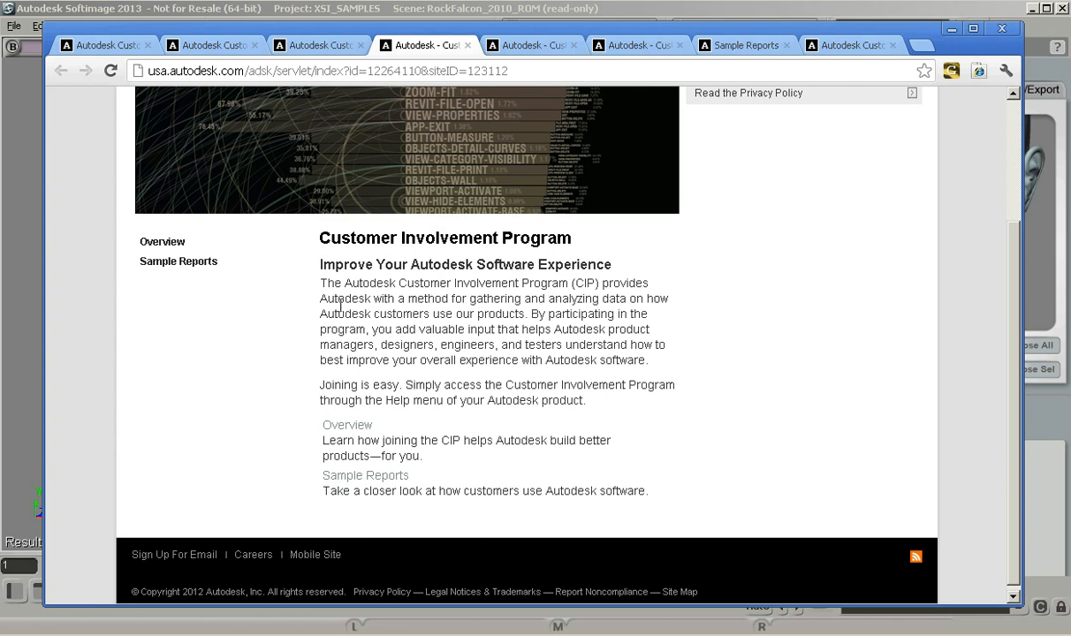
pyautogui.moveTo(534, 400)
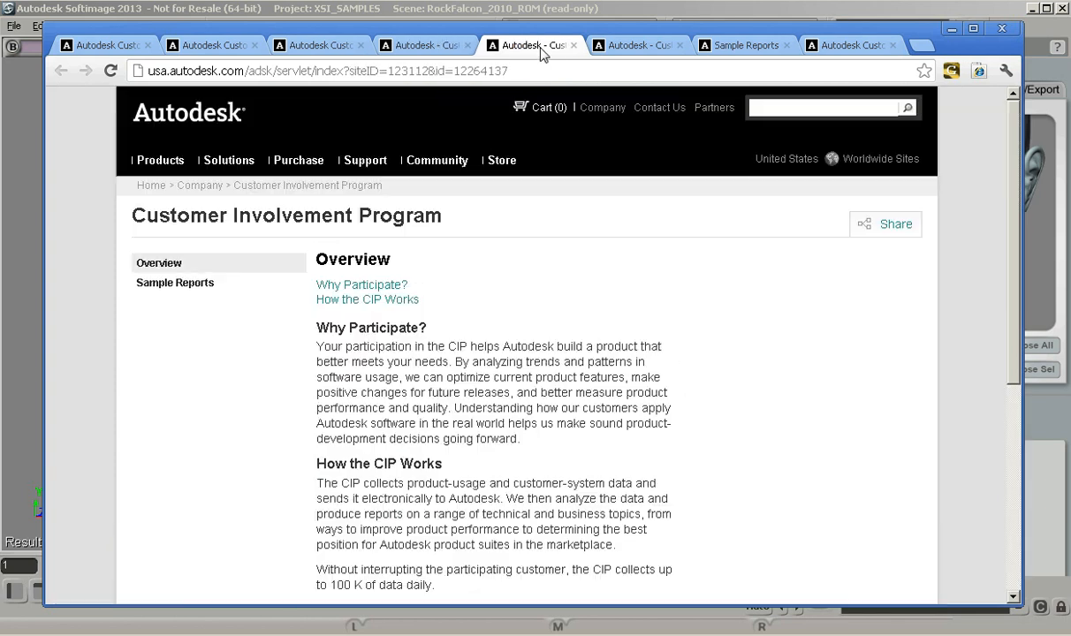
pyautogui.scroll(-3)
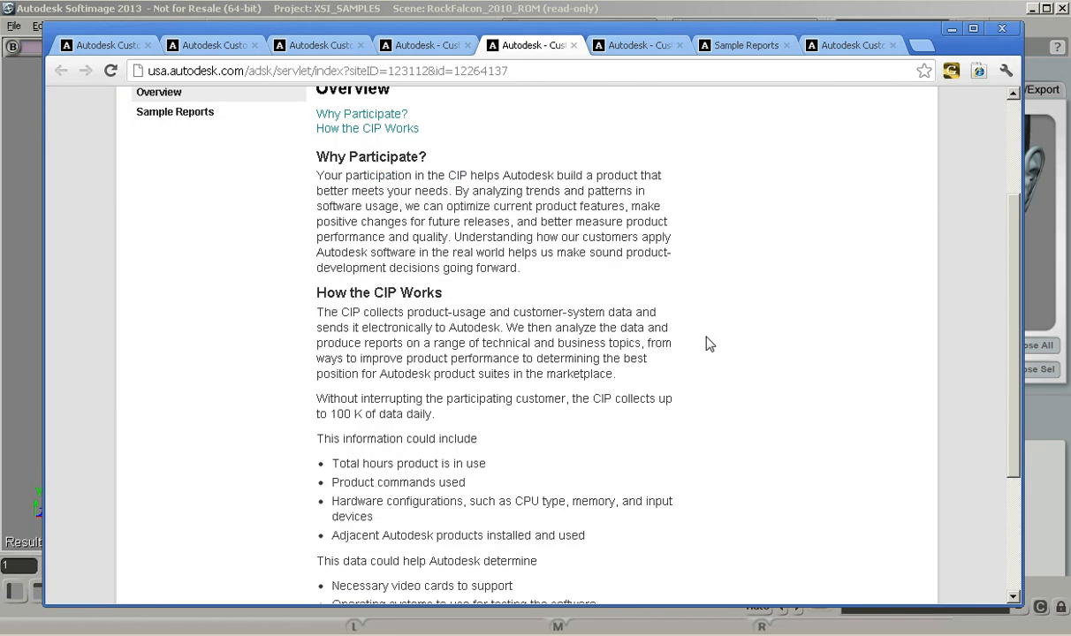
pyautogui.moveTo(474, 177)
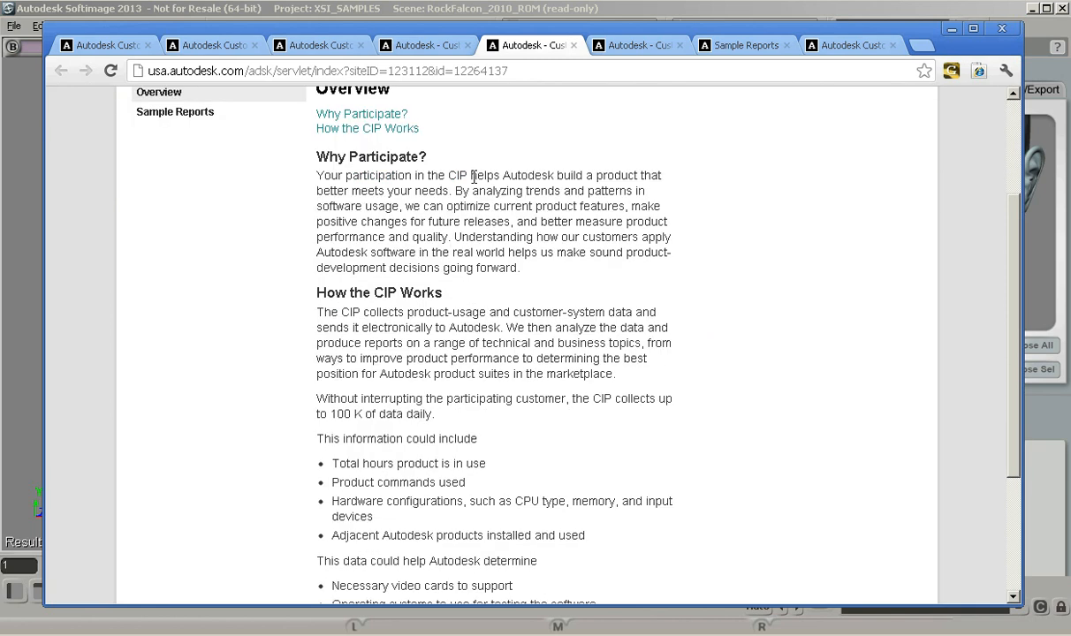
pyautogui.scroll(-3)
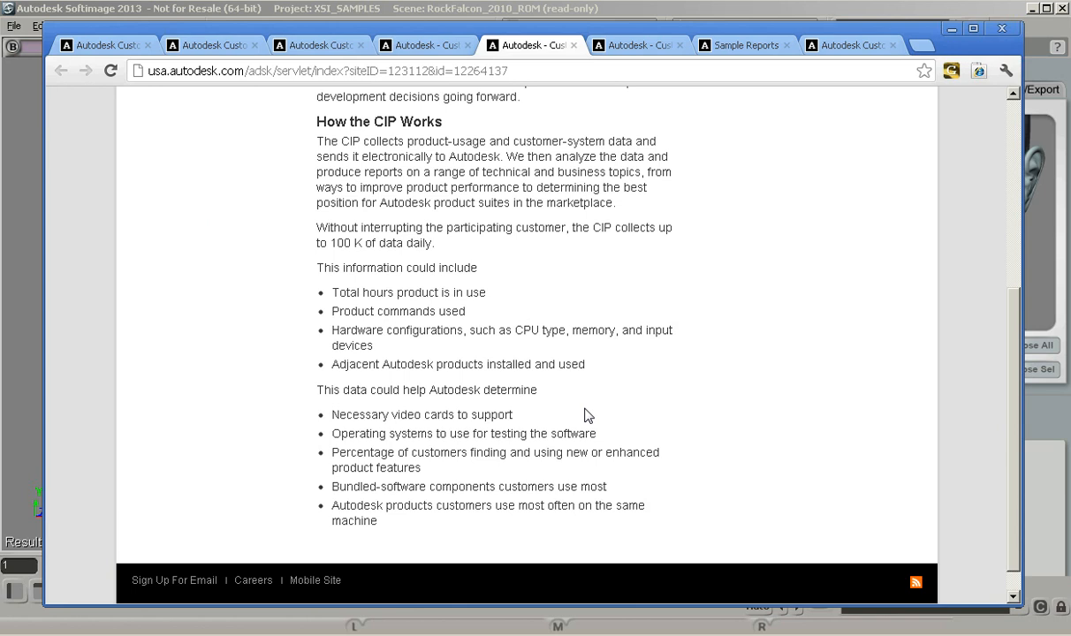
pyautogui.moveTo(450, 335)
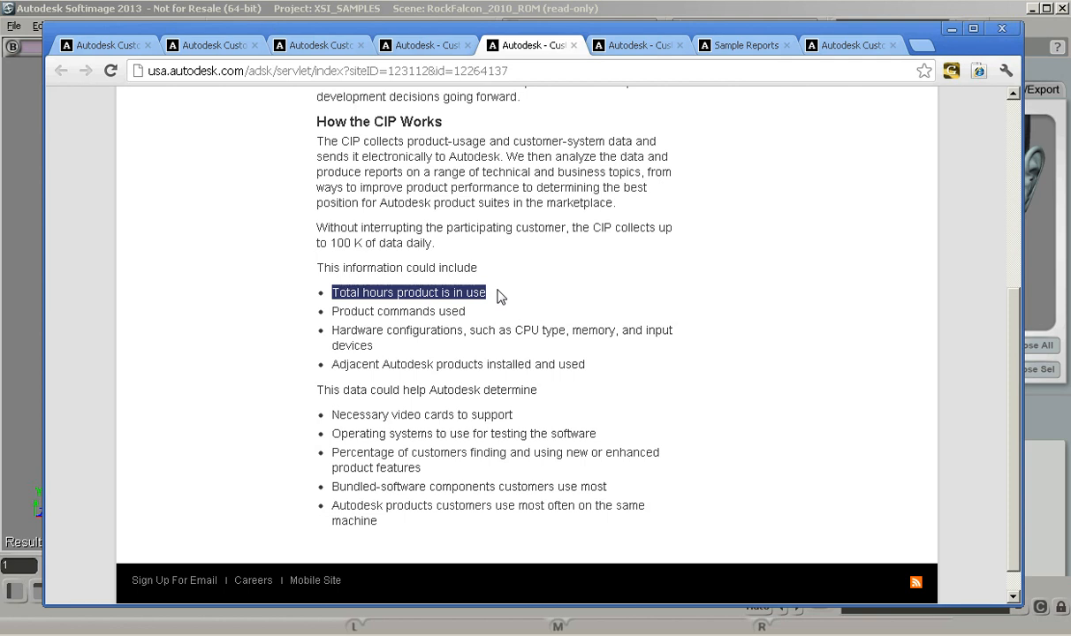
pyautogui.click(638, 46)
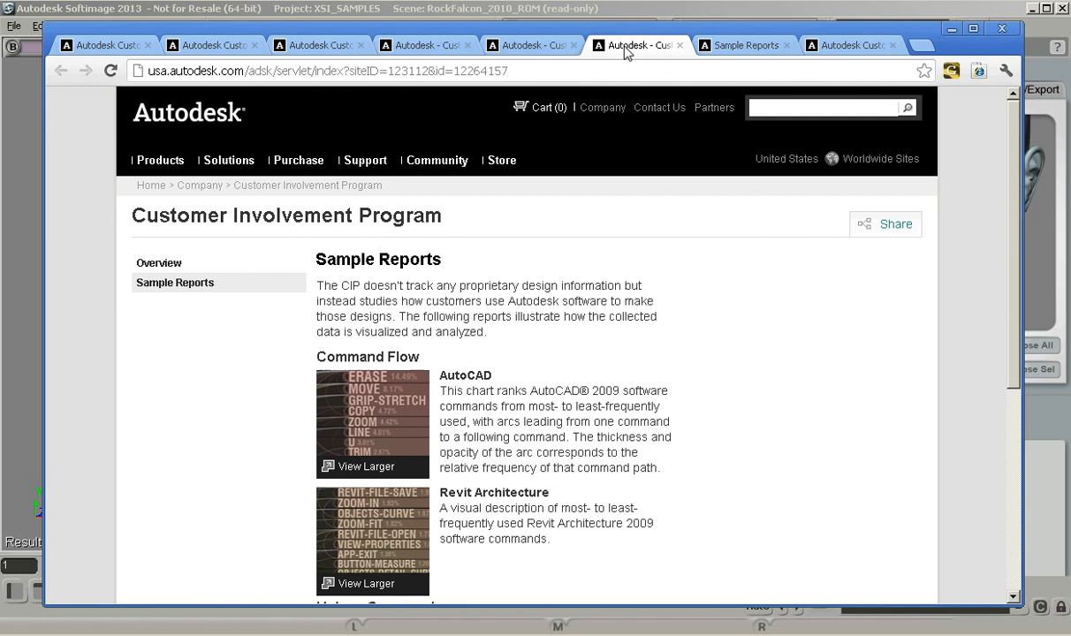
# Step: Show the enlarged AutoCAD command-flow chart ranking ERASE, MOVE and GRIP-STRETCH
pyautogui.scroll(-3)
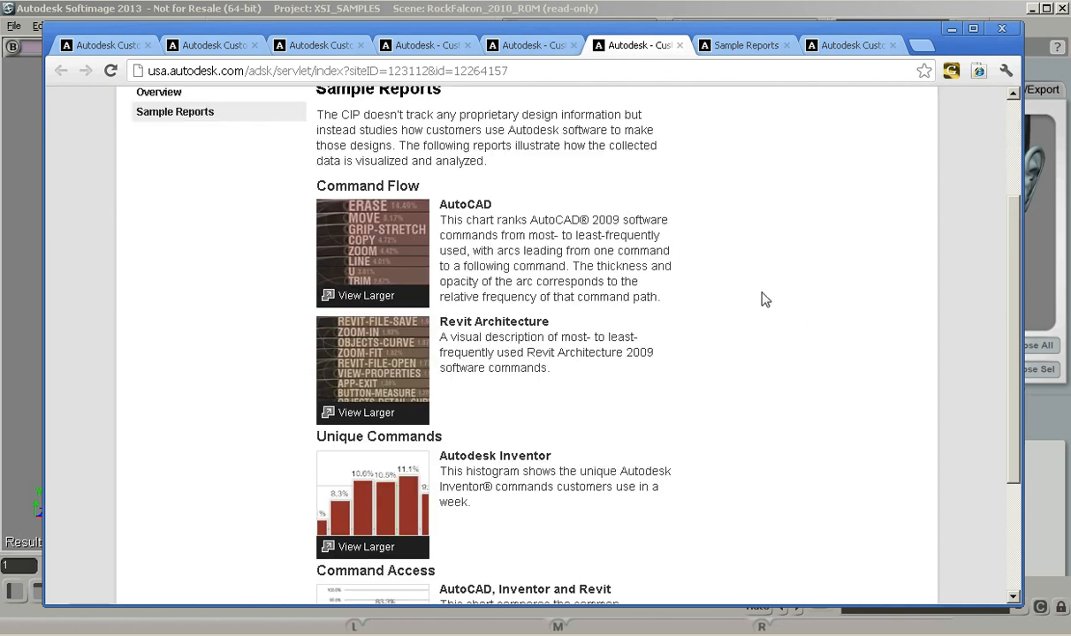
pyautogui.moveTo(587, 268)
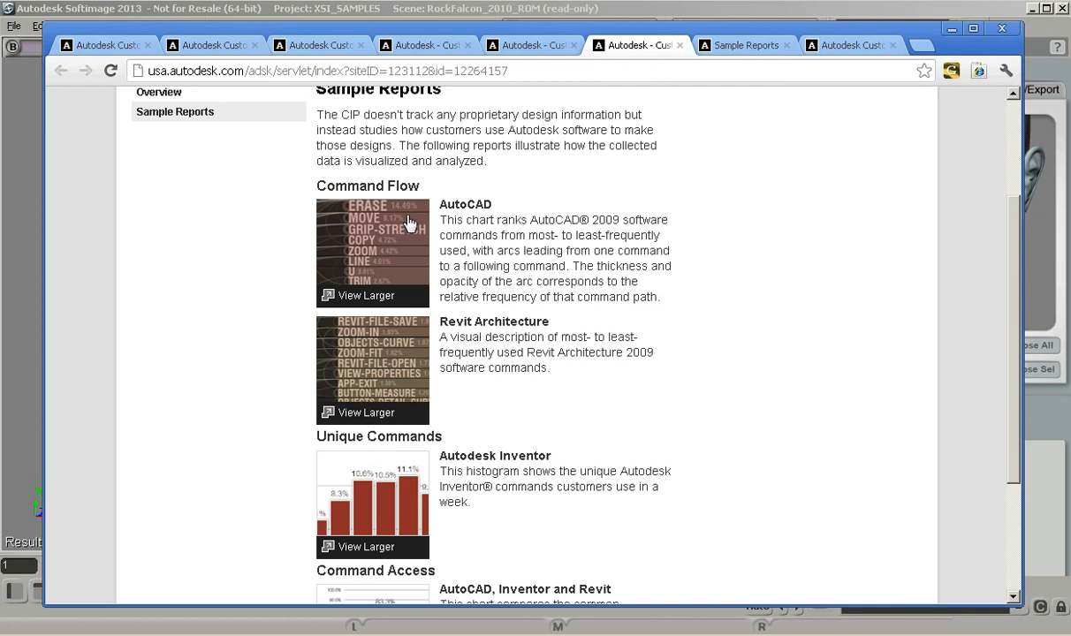
pyautogui.moveTo(343, 214)
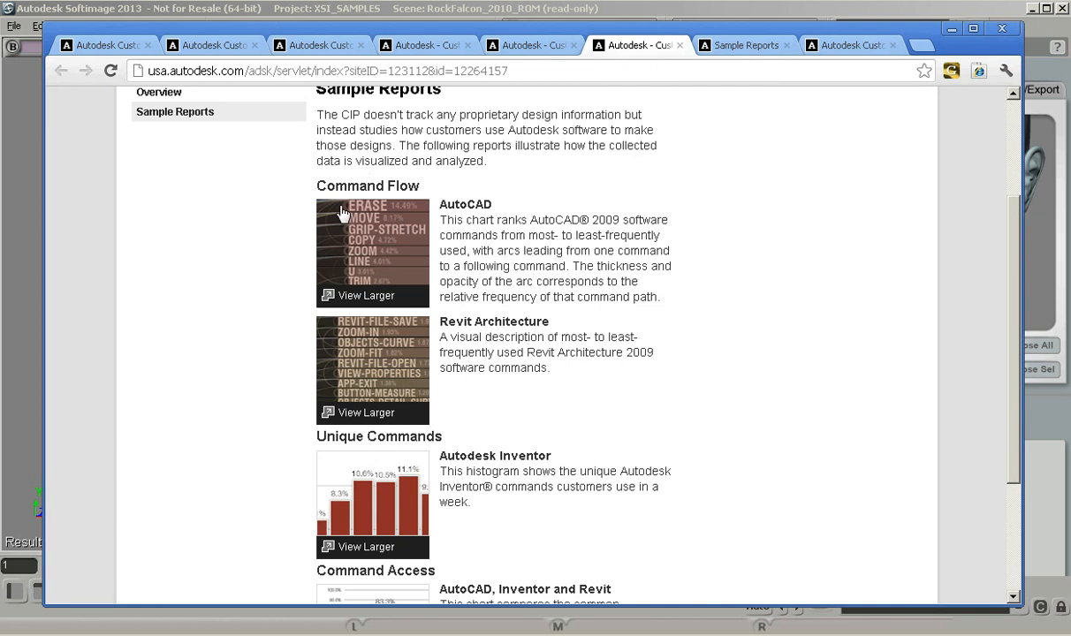
pyautogui.moveTo(743, 57)
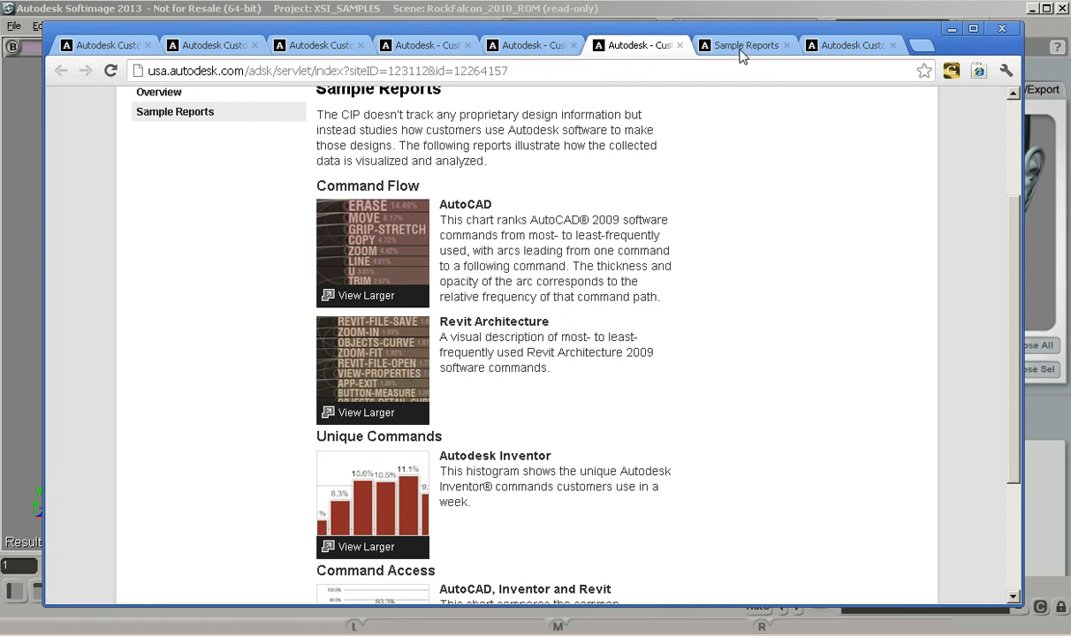
pyautogui.click(360, 295)
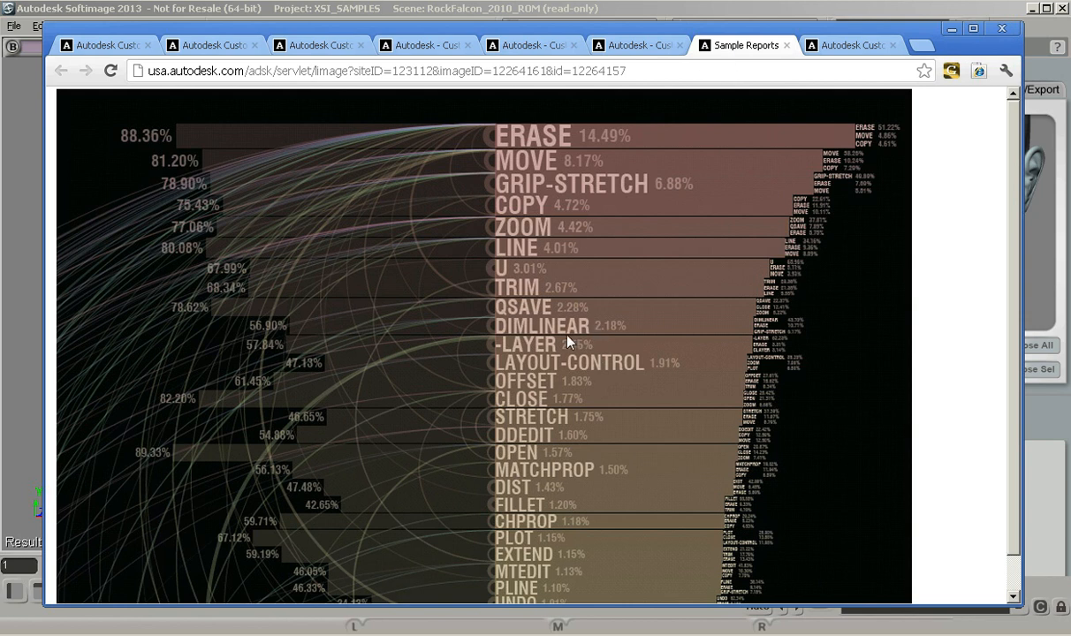
pyautogui.moveTo(550, 161)
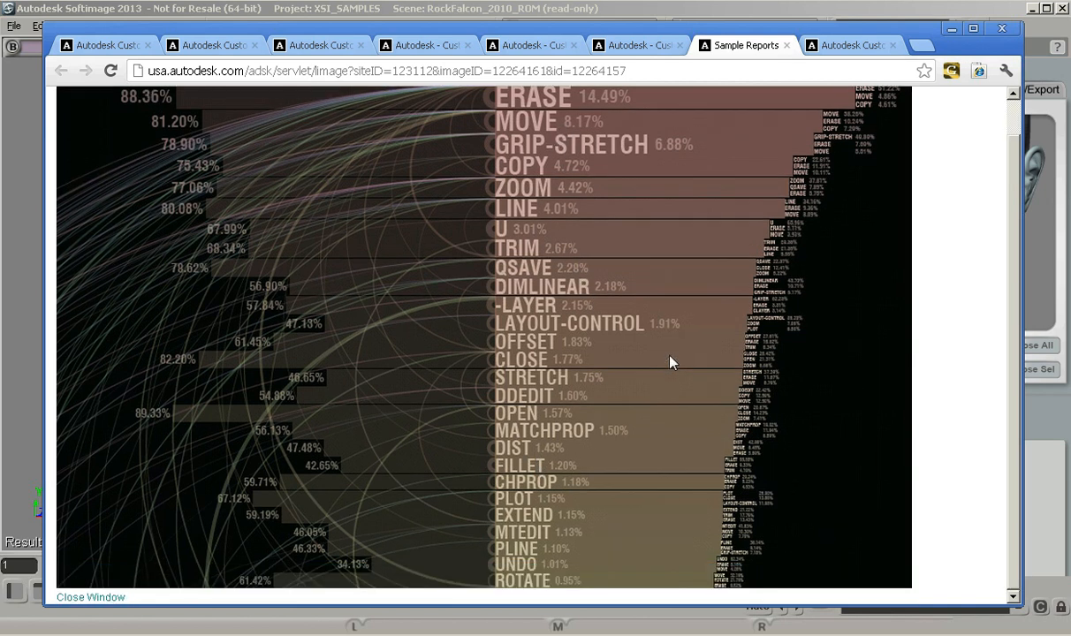
pyautogui.moveTo(550, 600)
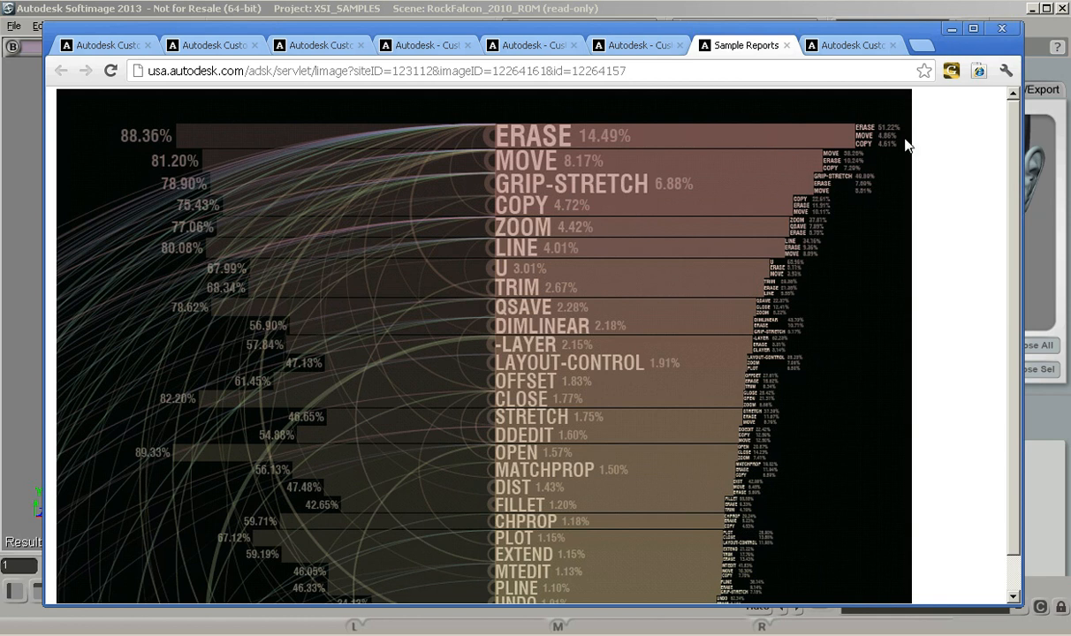
pyautogui.moveTo(774, 276)
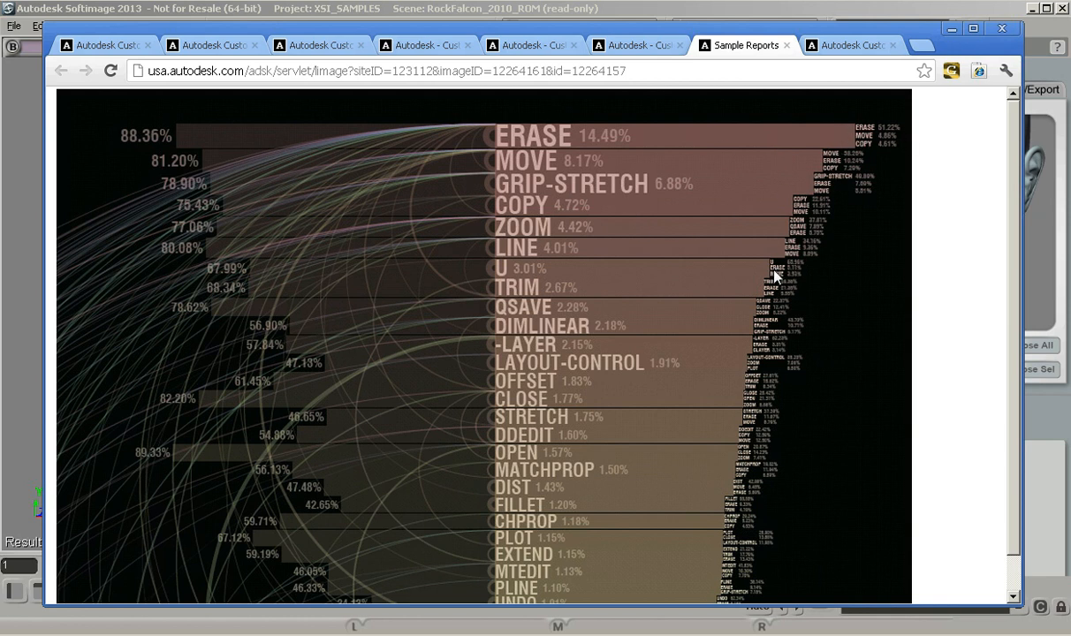
pyautogui.moveTo(721, 344)
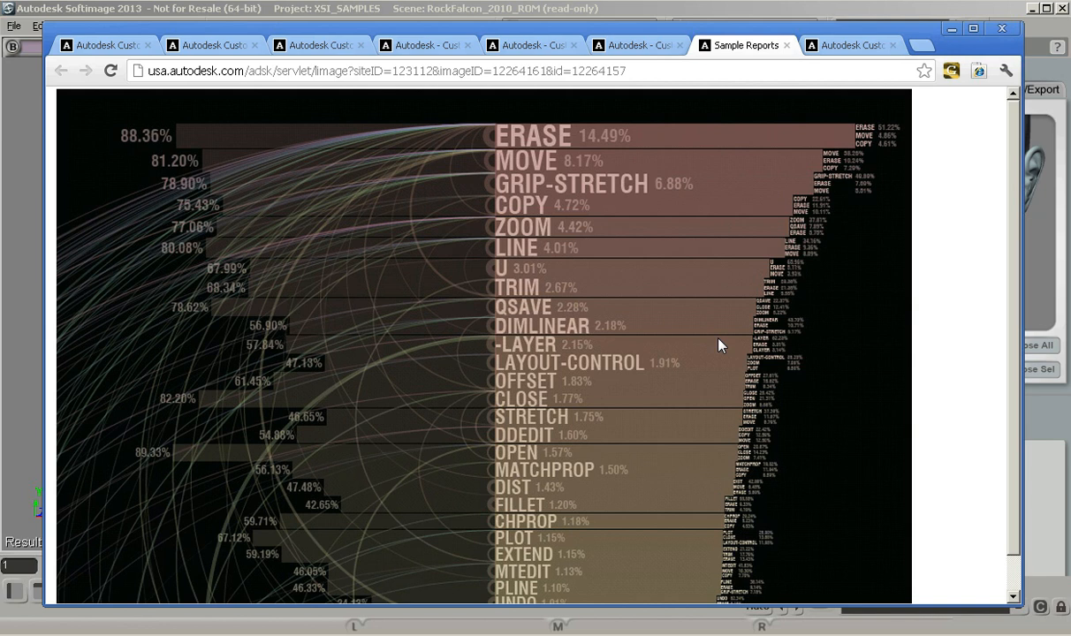
pyautogui.moveTo(739, 170)
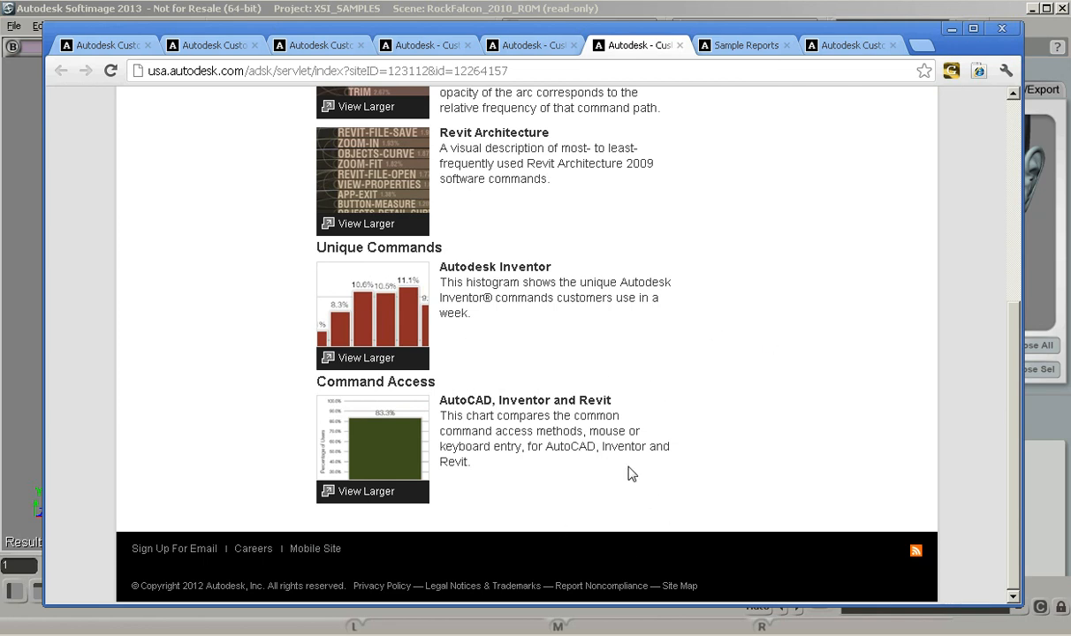
pyautogui.moveTo(424, 460)
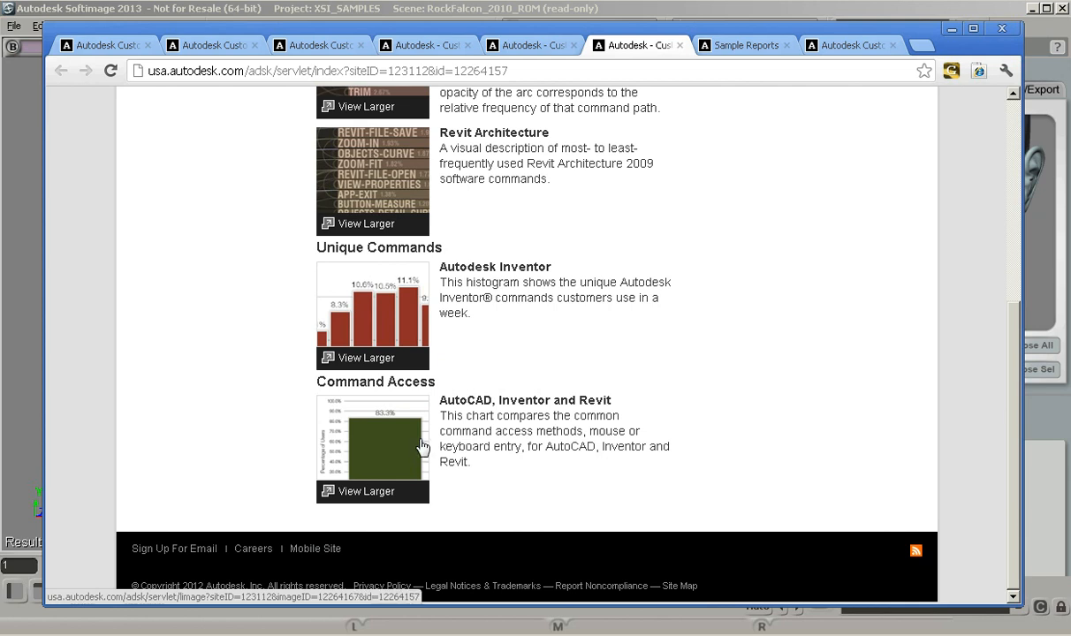
# Step: Enlarge the Command Access chart and scroll to the Inventor (85.5% mouse) and Revit (83.3% mouse) sections
pyautogui.click(366, 491)
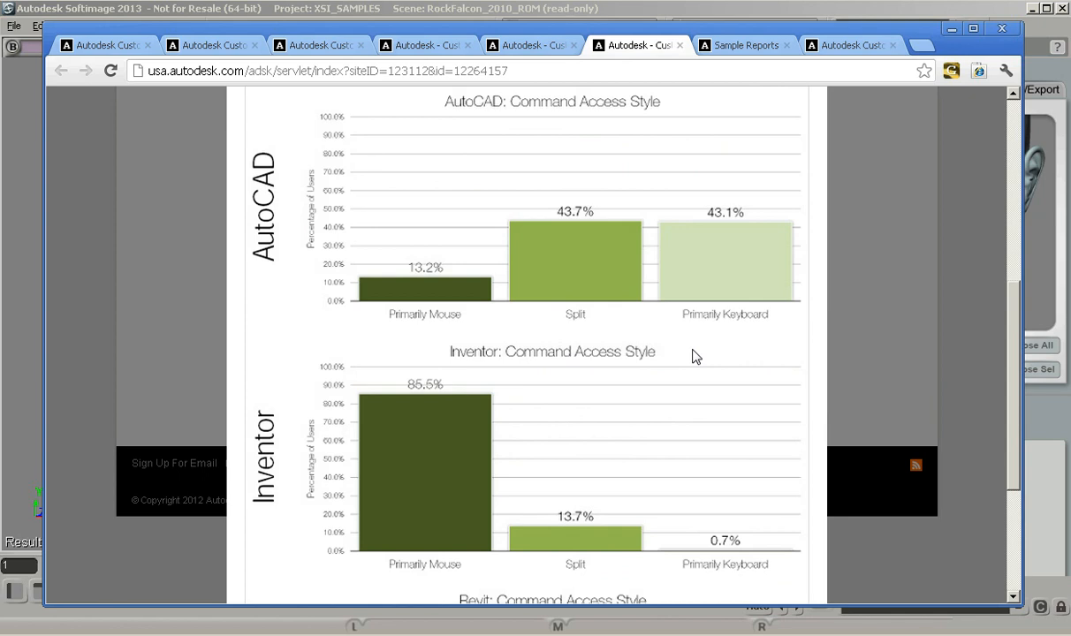
pyautogui.moveTo(440, 297)
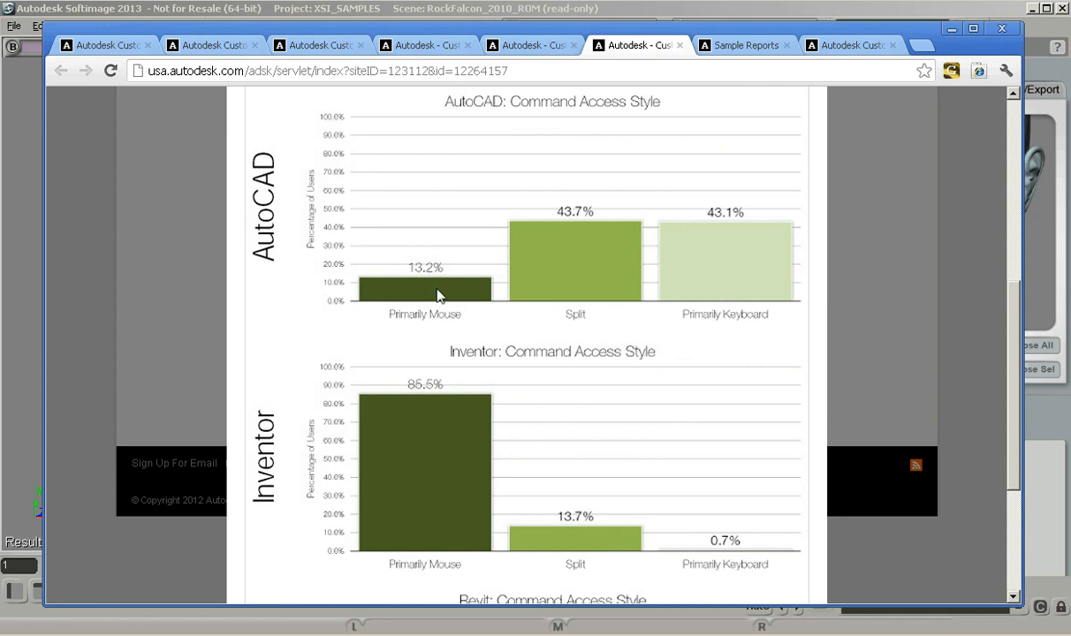
pyautogui.moveTo(656, 298)
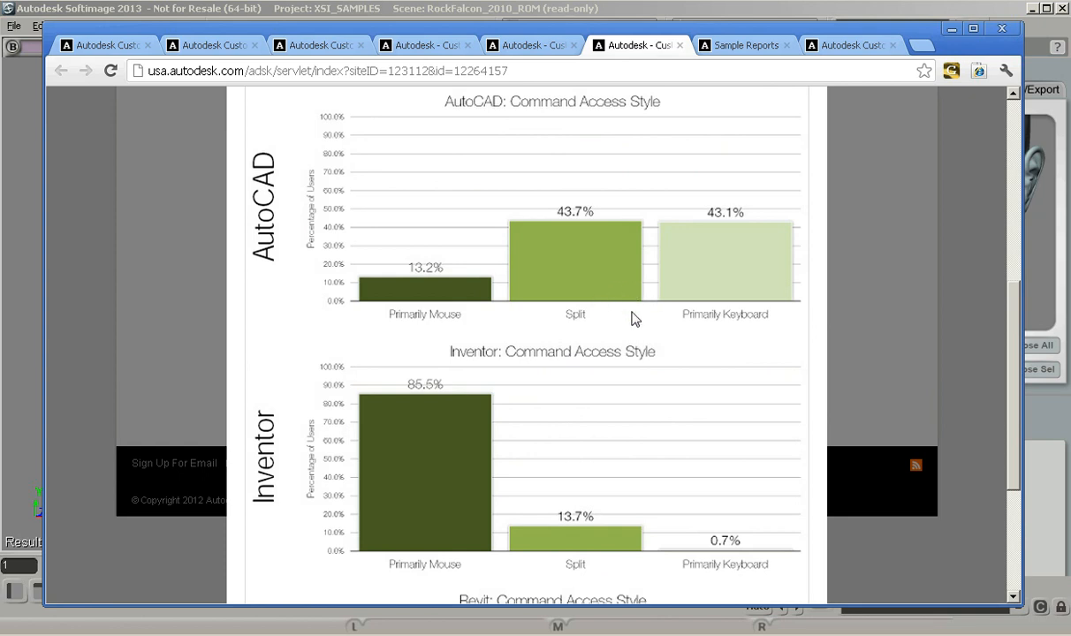
pyautogui.moveTo(703, 315)
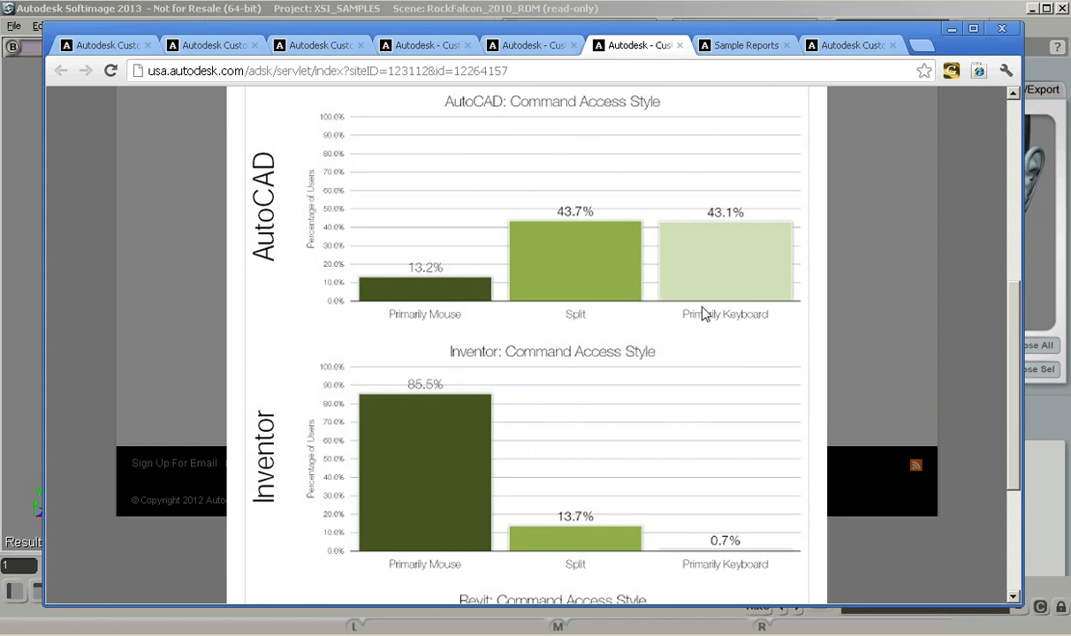
pyautogui.moveTo(725, 336)
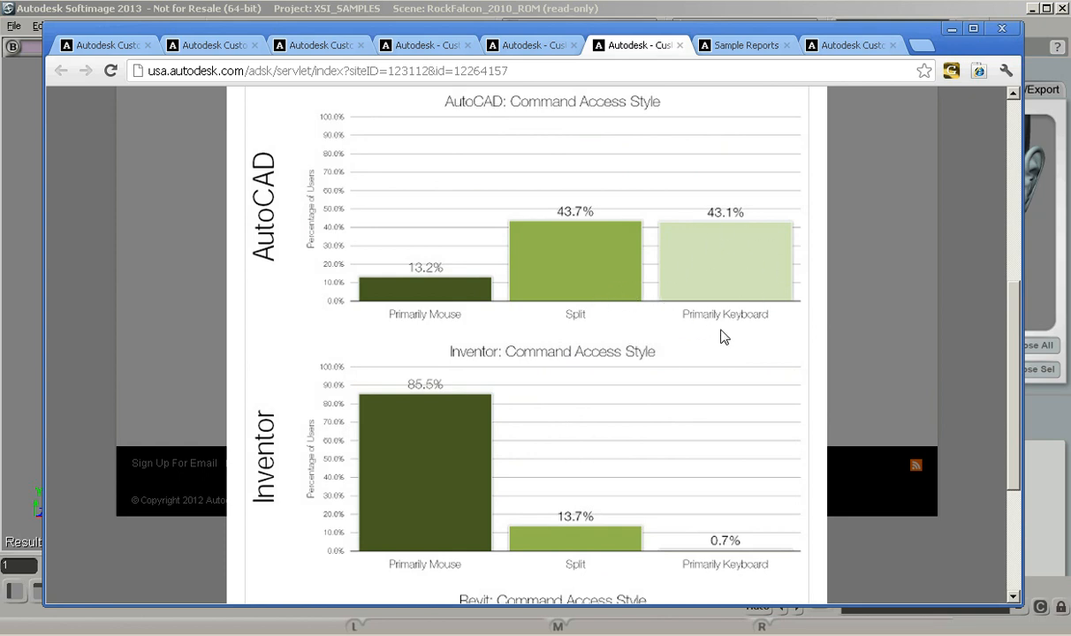
pyautogui.moveTo(788, 388)
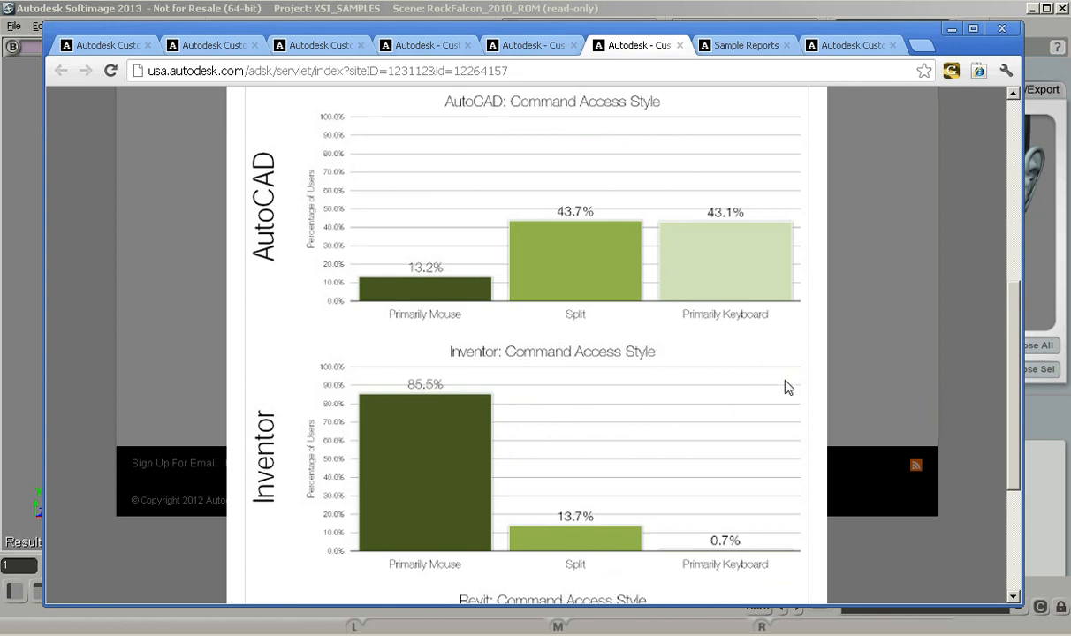
pyautogui.scroll(-3)
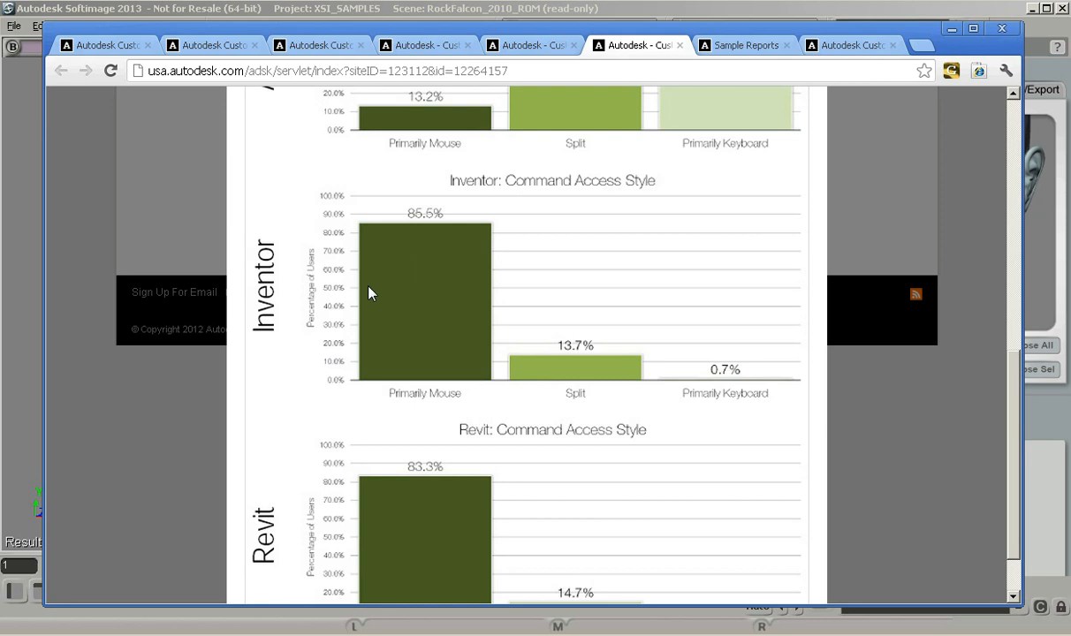
pyautogui.scroll(-3)
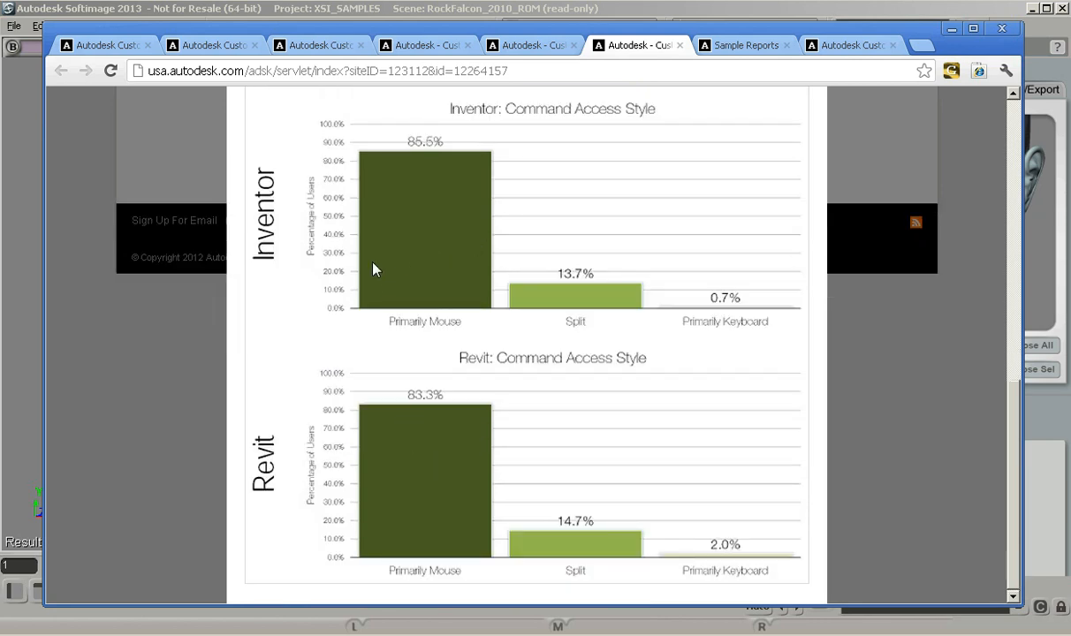
pyautogui.moveTo(418, 481)
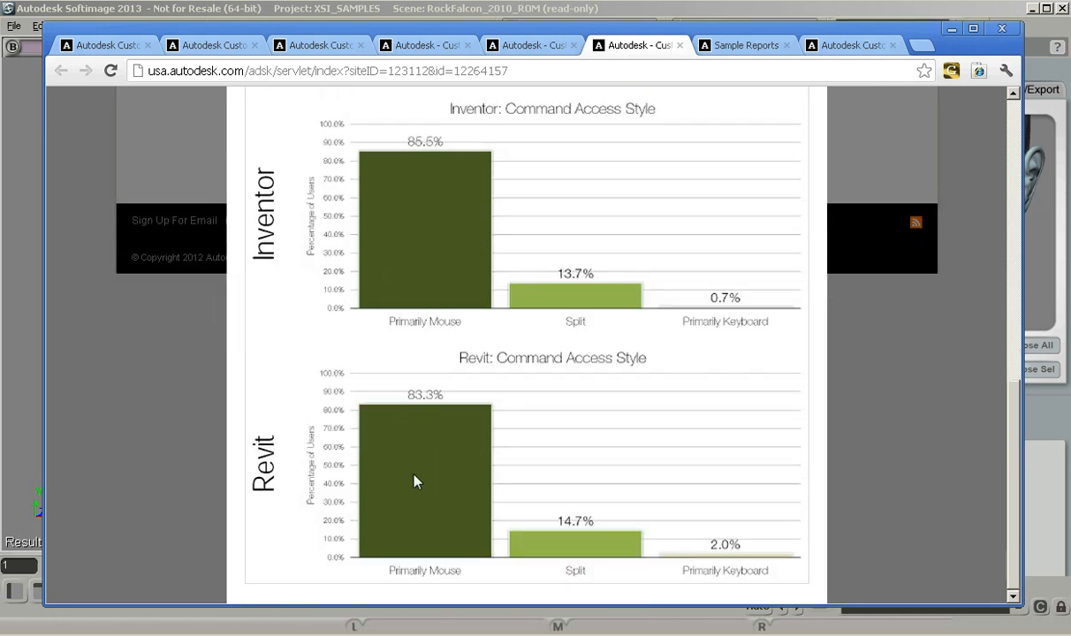